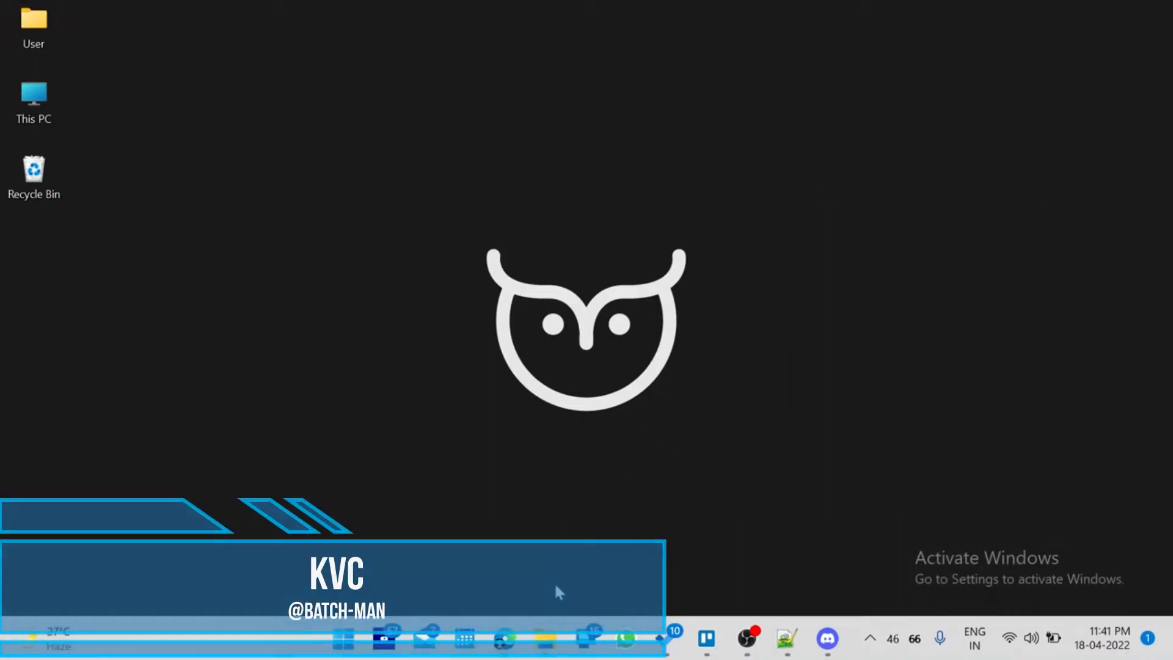
# Open File Explorer to the Gecho project folder under My Drive > This Weeks Work.
pyautogui.click(544, 638)
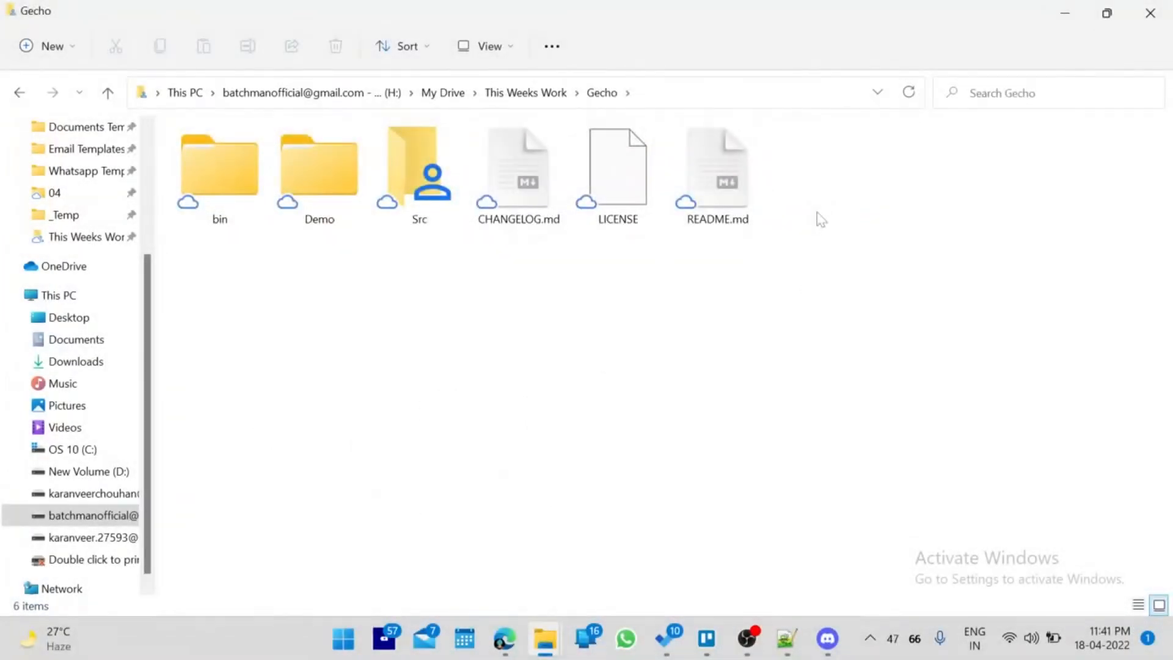
pyautogui.moveTo(397, 362)
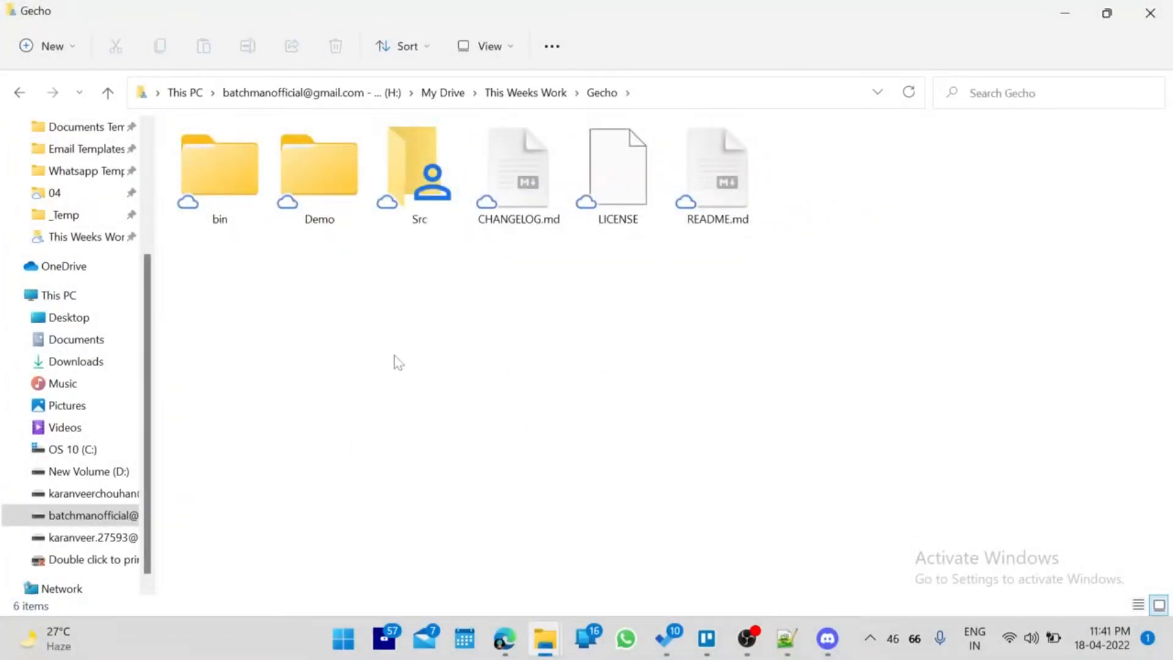
# View Gecho.exe in the bin folder, then go back and open the Demo folder.
pyautogui.click(319, 169)
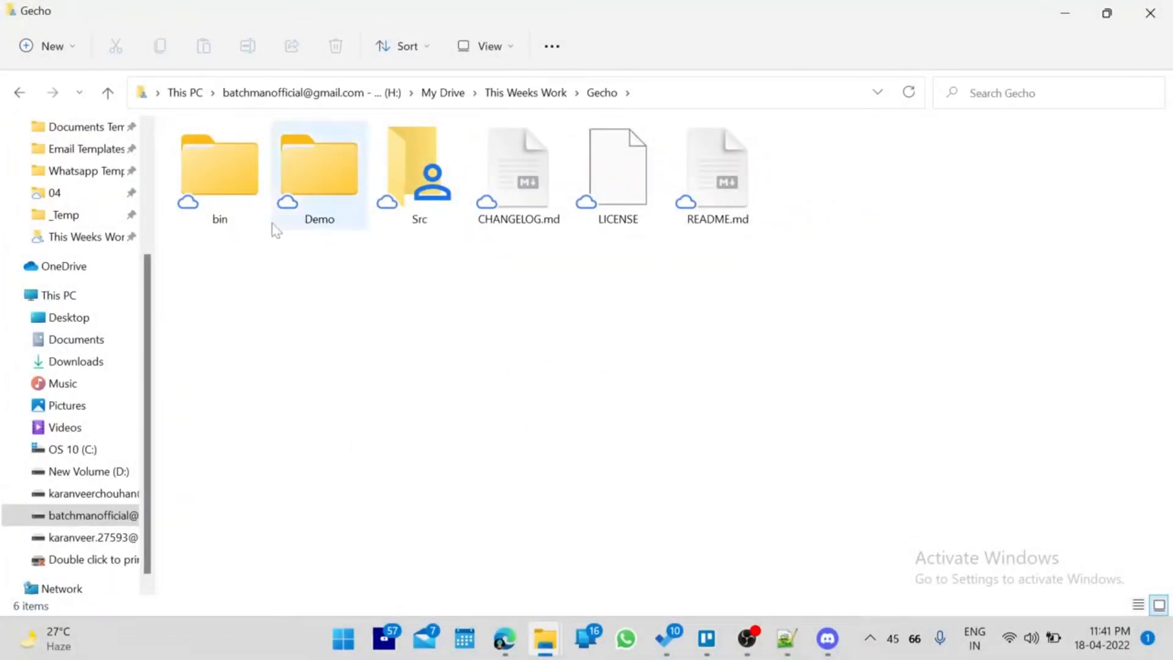
pyautogui.doubleClick(219, 169)
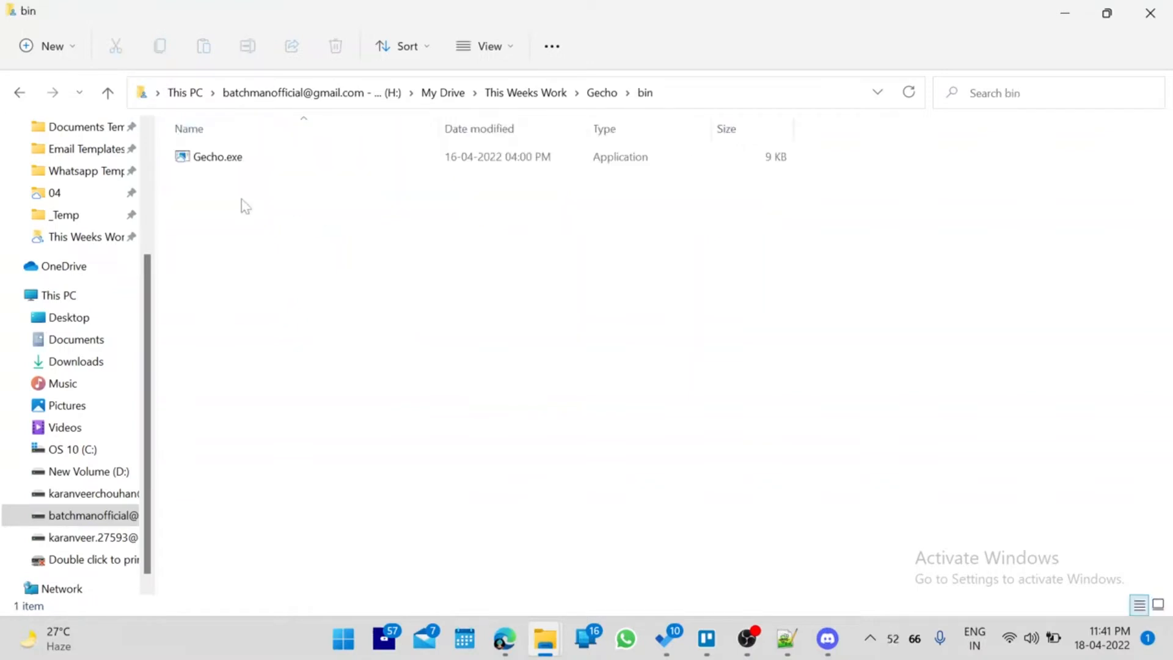
pyautogui.click(217, 156)
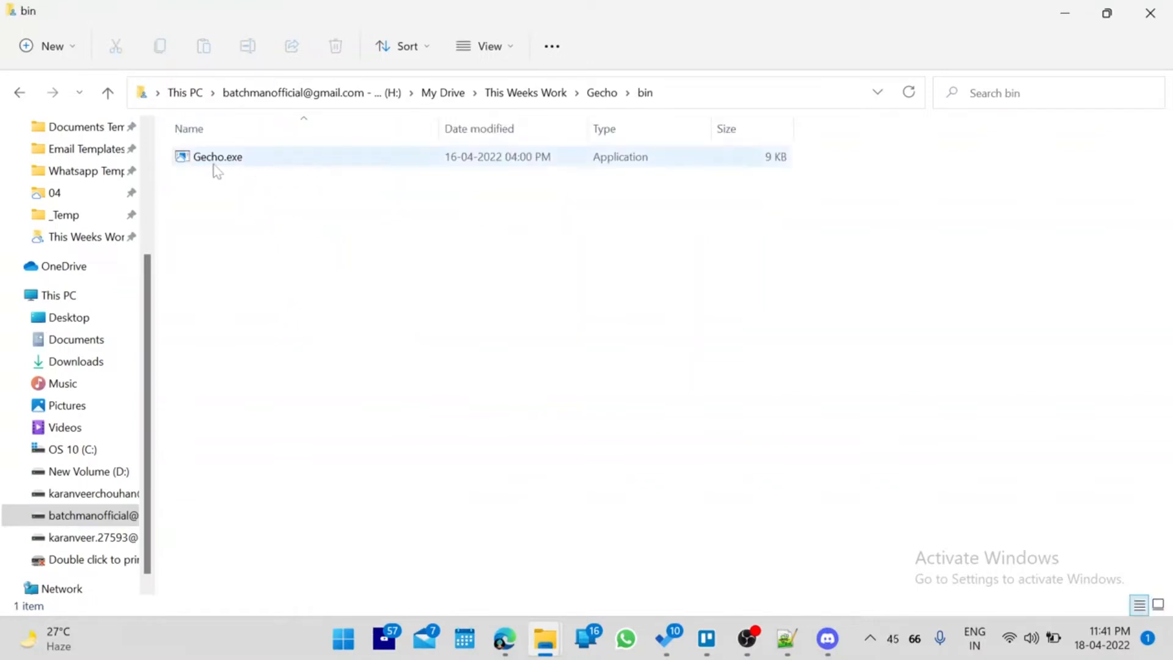
pyautogui.click(217, 156)
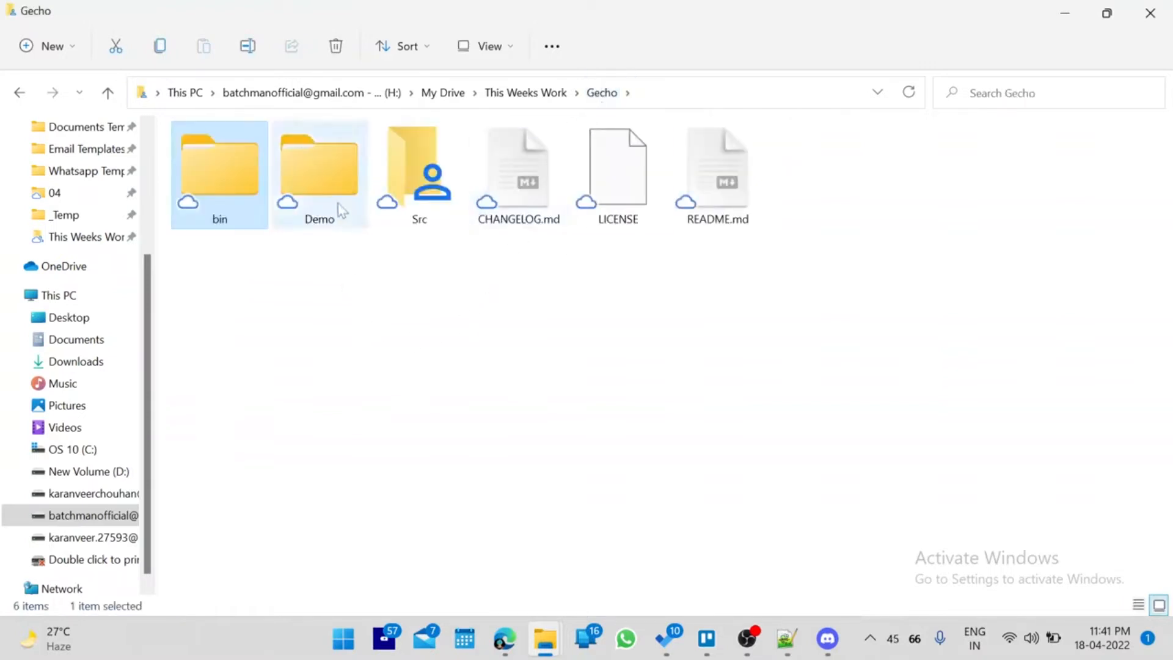
pyautogui.doubleClick(320, 164)
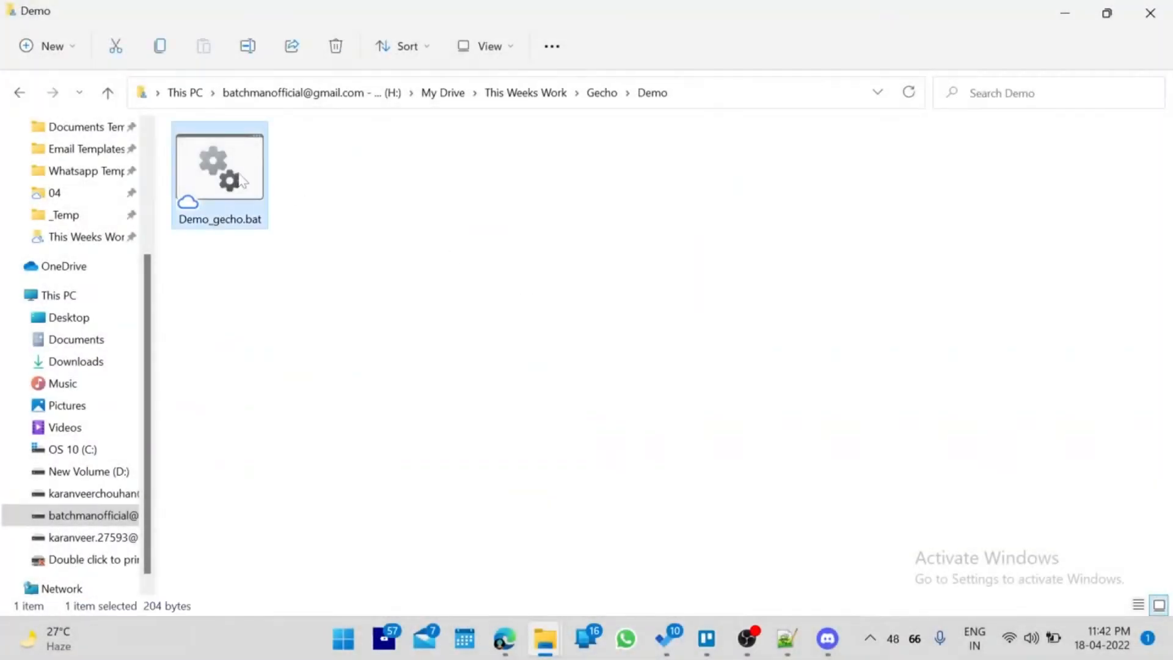
pyautogui.moveTo(331, 312)
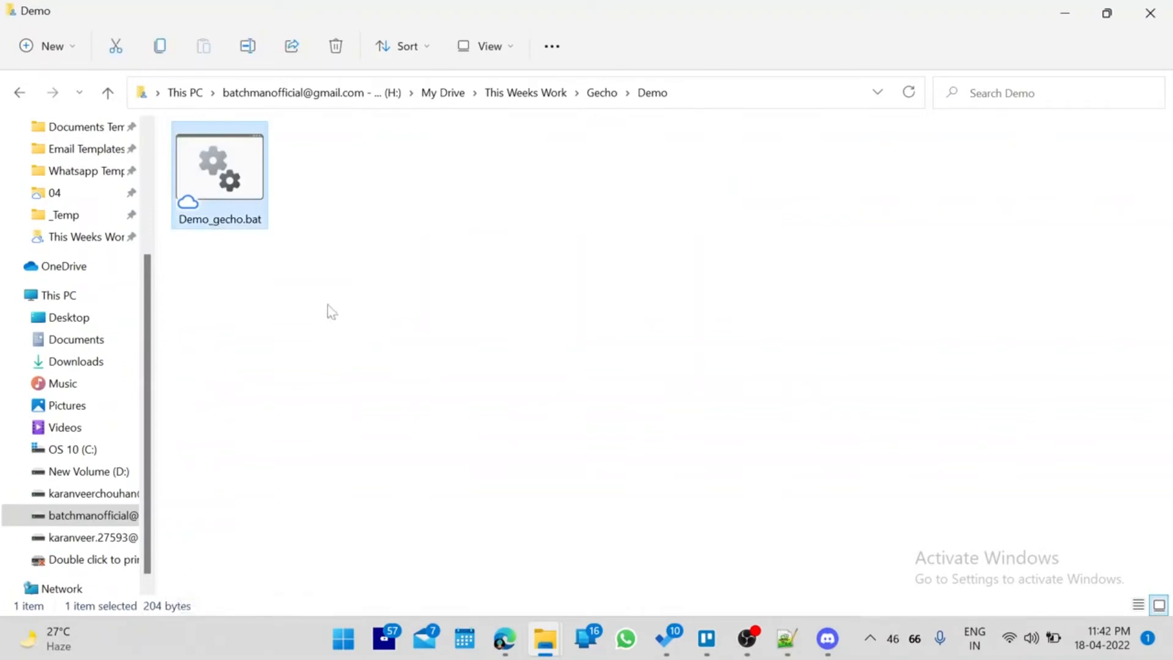
pyautogui.moveTo(242, 177)
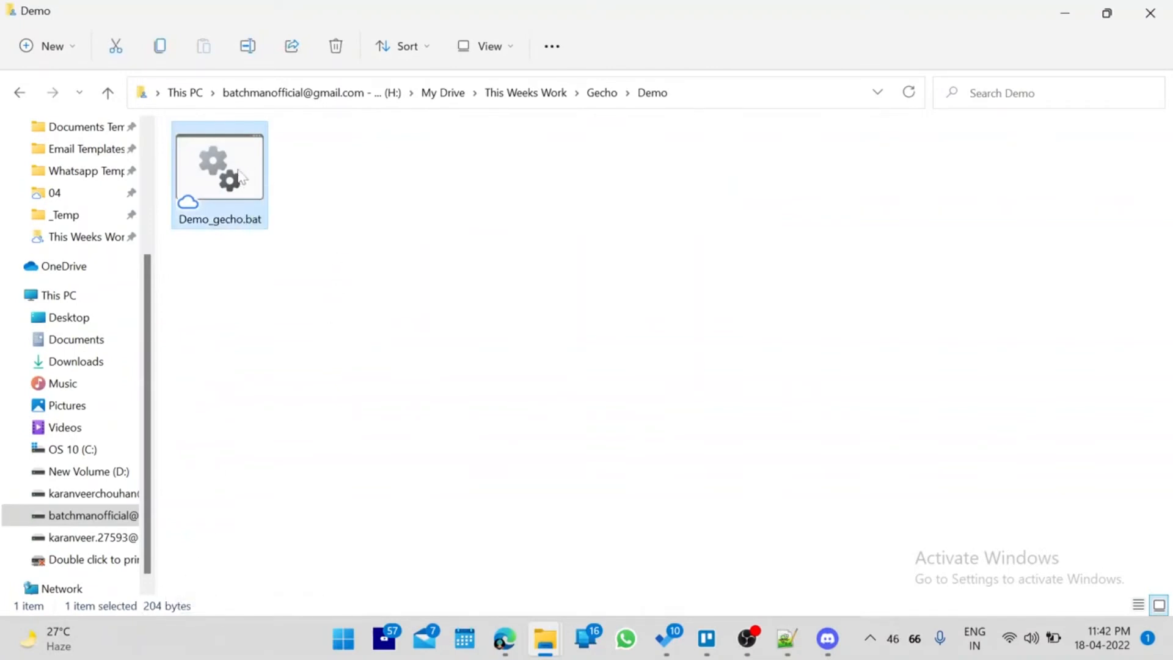
pyautogui.doubleClick(219, 161)
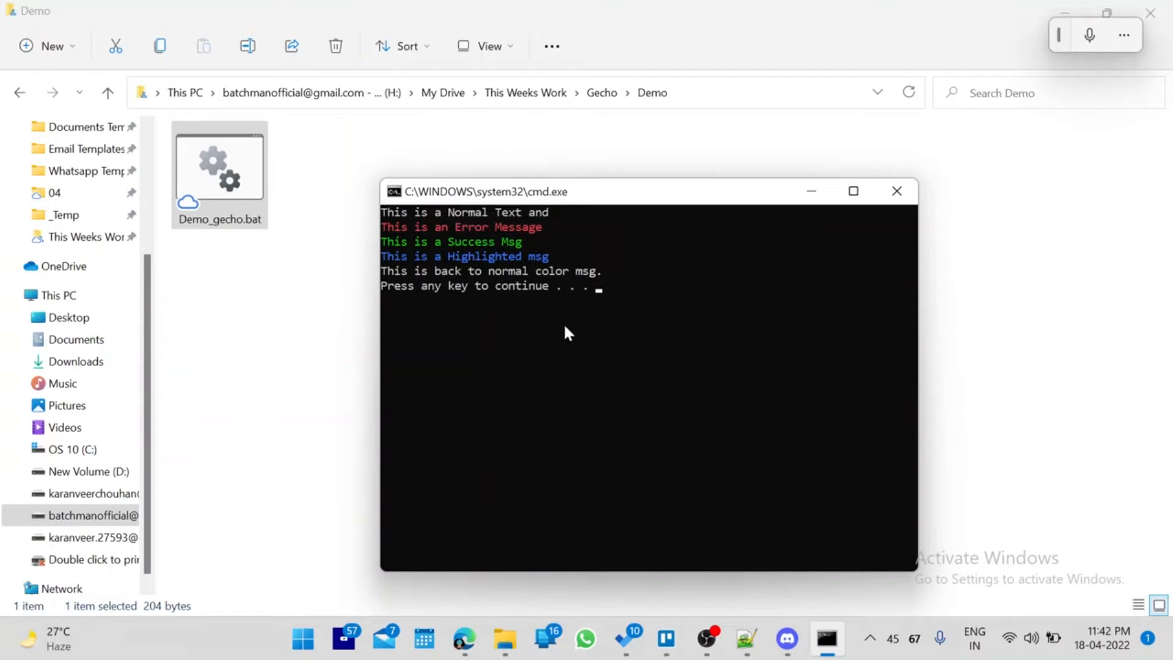
pyautogui.moveTo(447, 264)
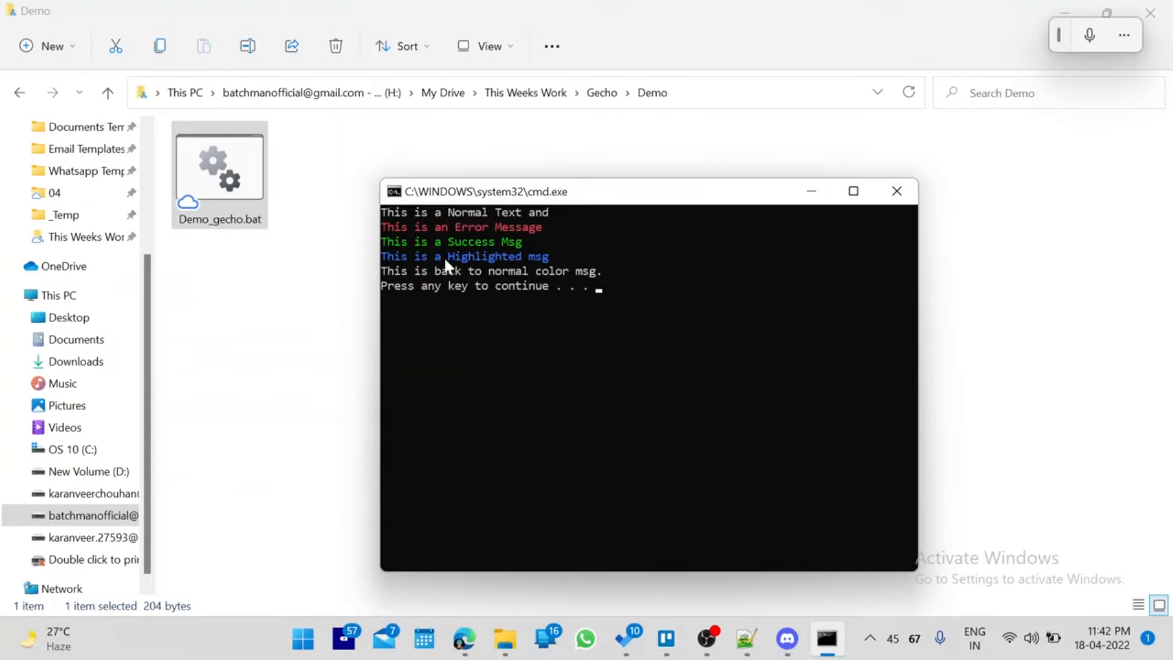
pyautogui.moveTo(895, 191)
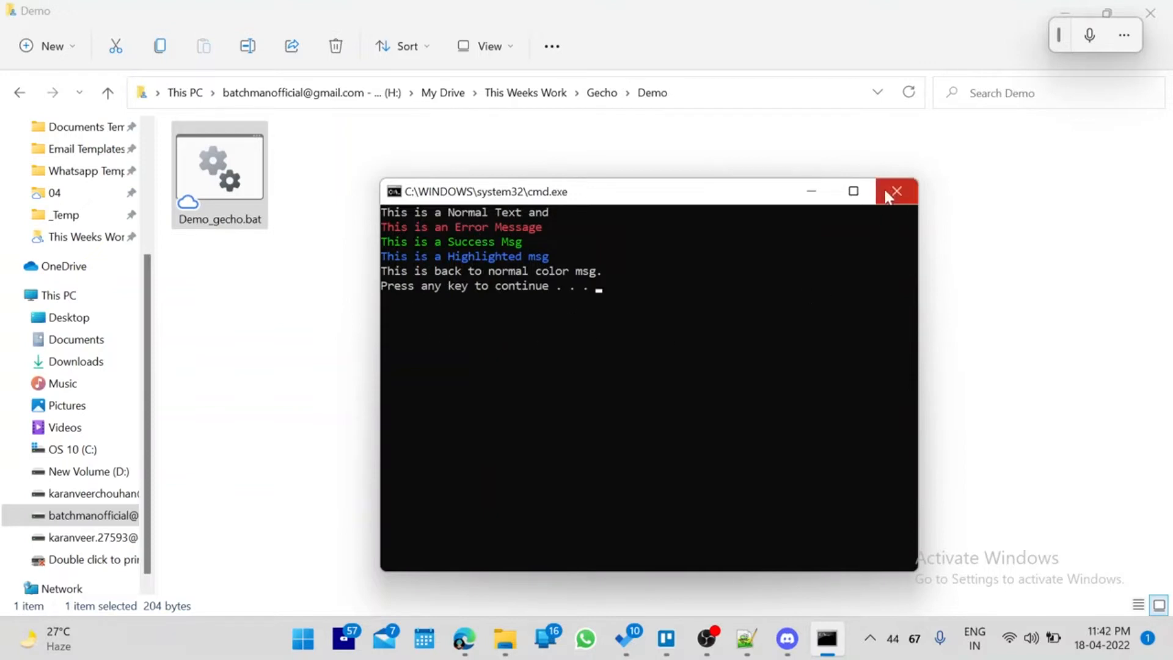
pyautogui.click(896, 190)
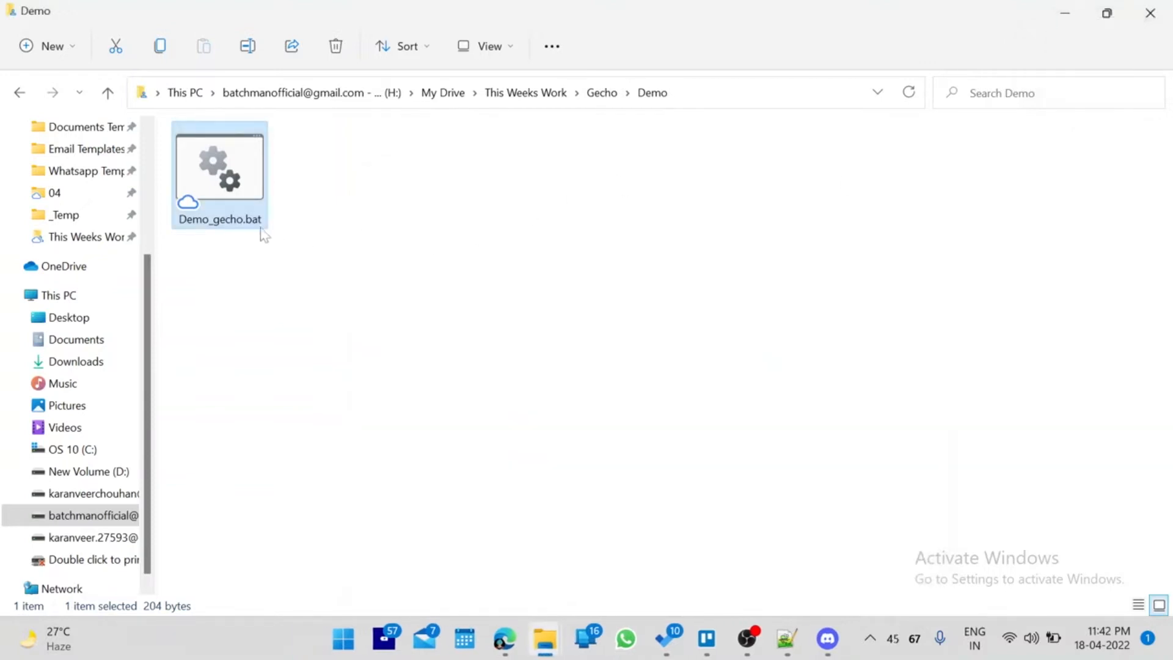
pyautogui.moveTo(267, 166)
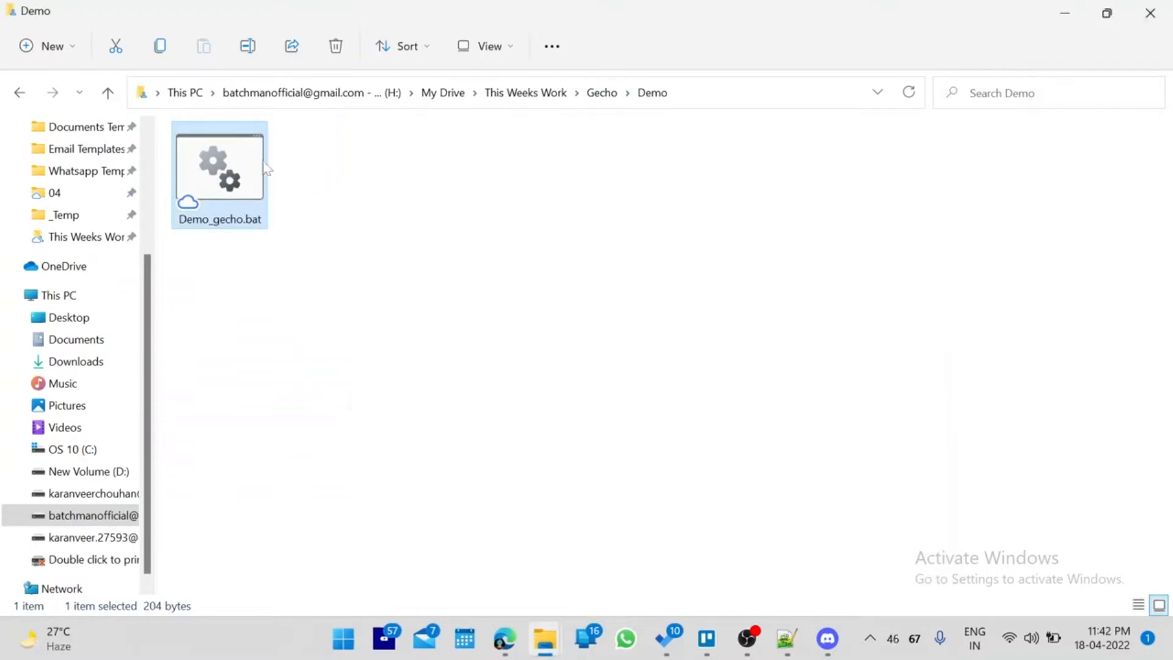
# Open Demo_gecho.bat in Notepad++ using the context menu's Edit with Notepad++.
pyautogui.rightClick(219, 165)
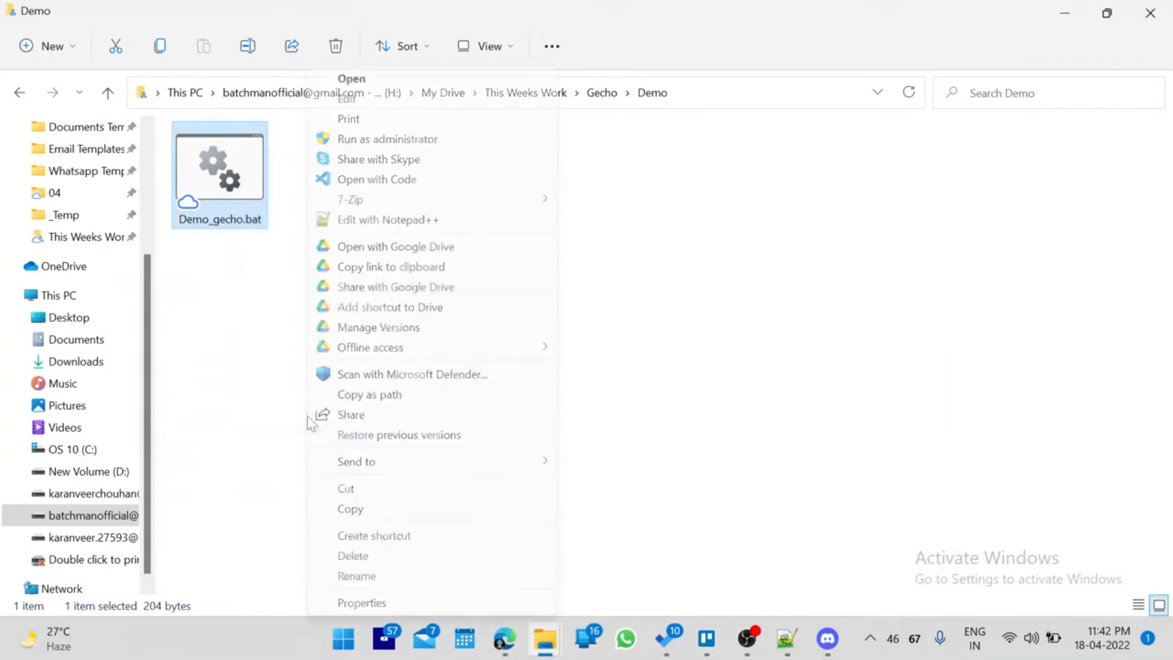
pyautogui.click(387, 219)
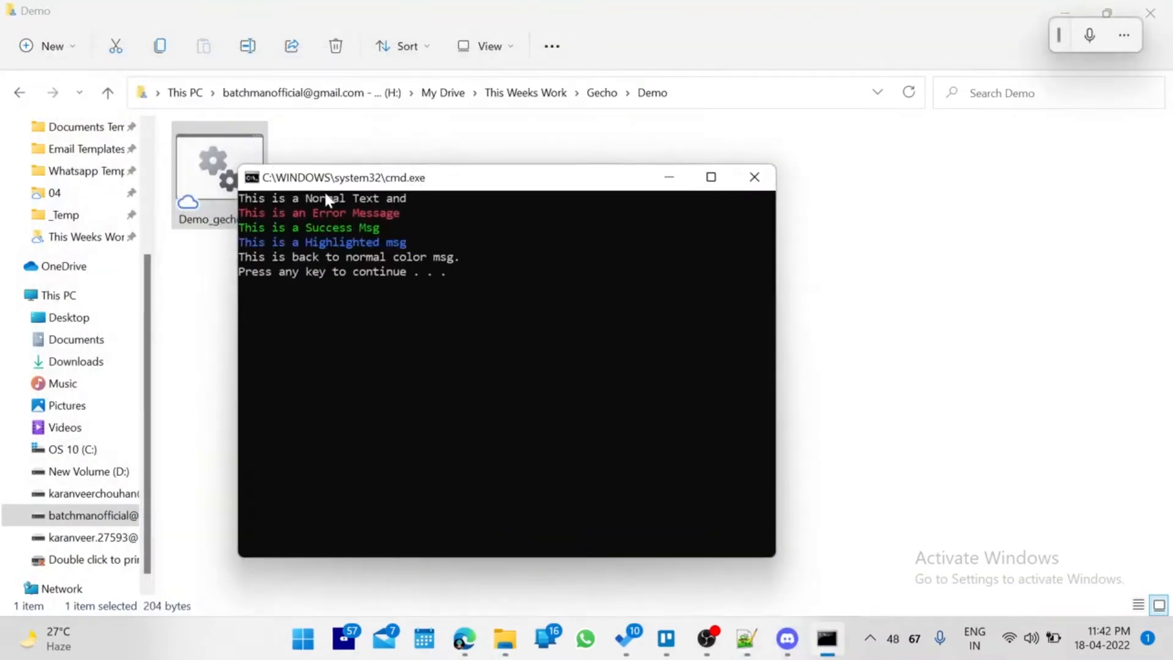
pyautogui.moveTo(730, 196)
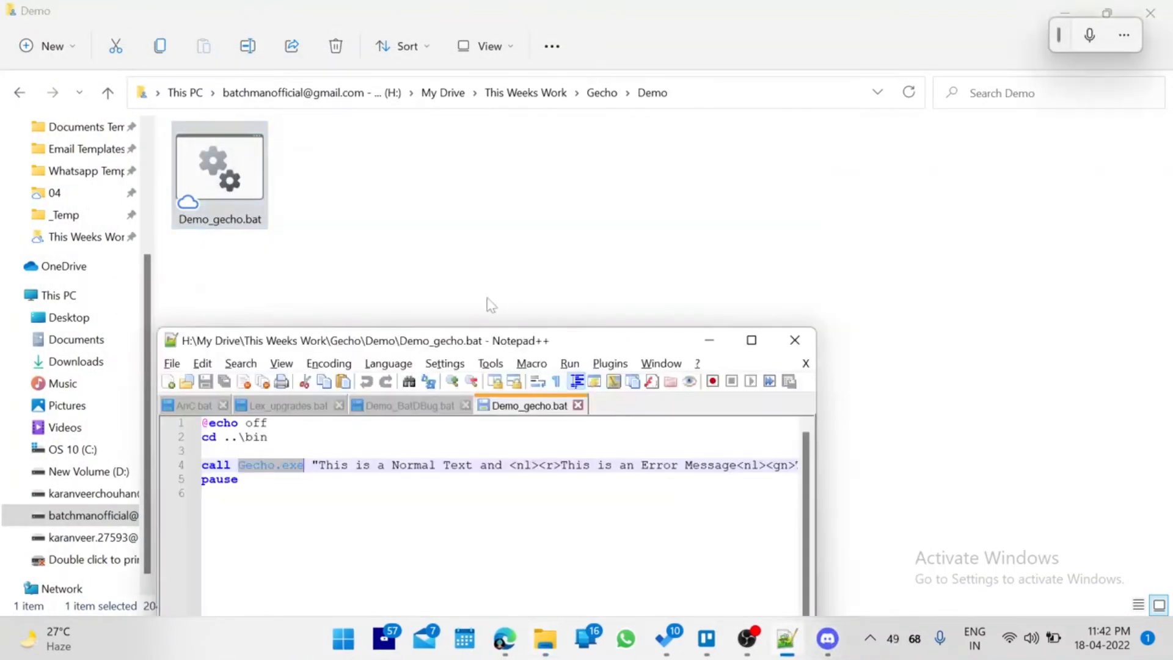
# Maximize Notepad++ and select the message text, nl tag and Gecho.exe in the call line.
pyautogui.click(751, 339)
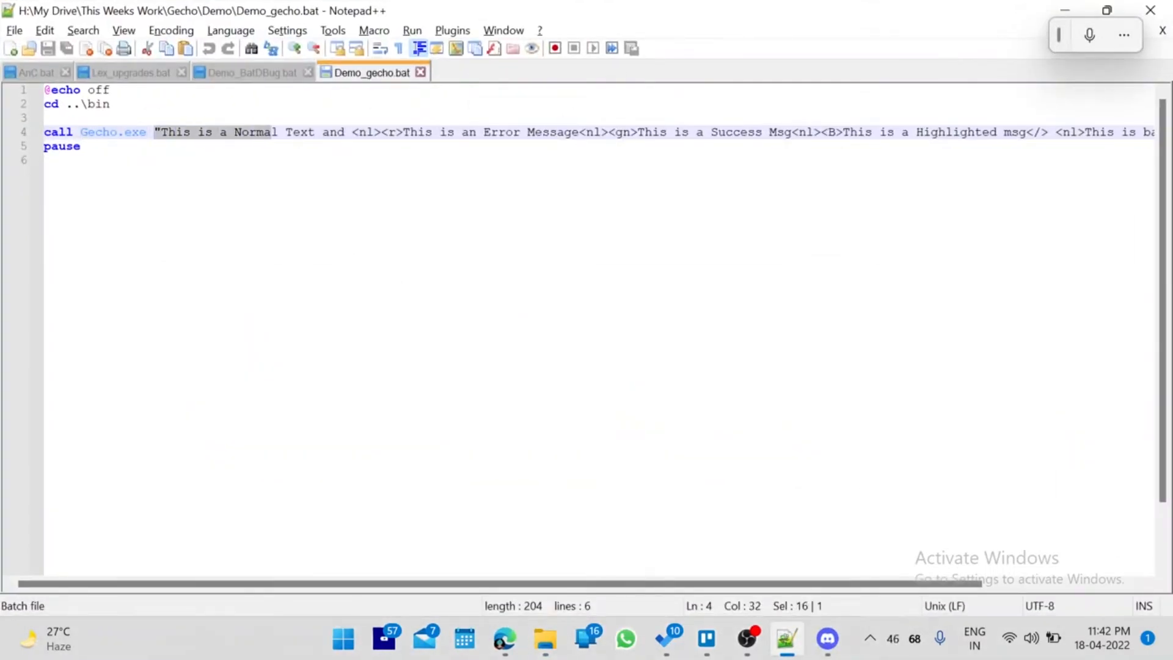
pyautogui.click(564, 132)
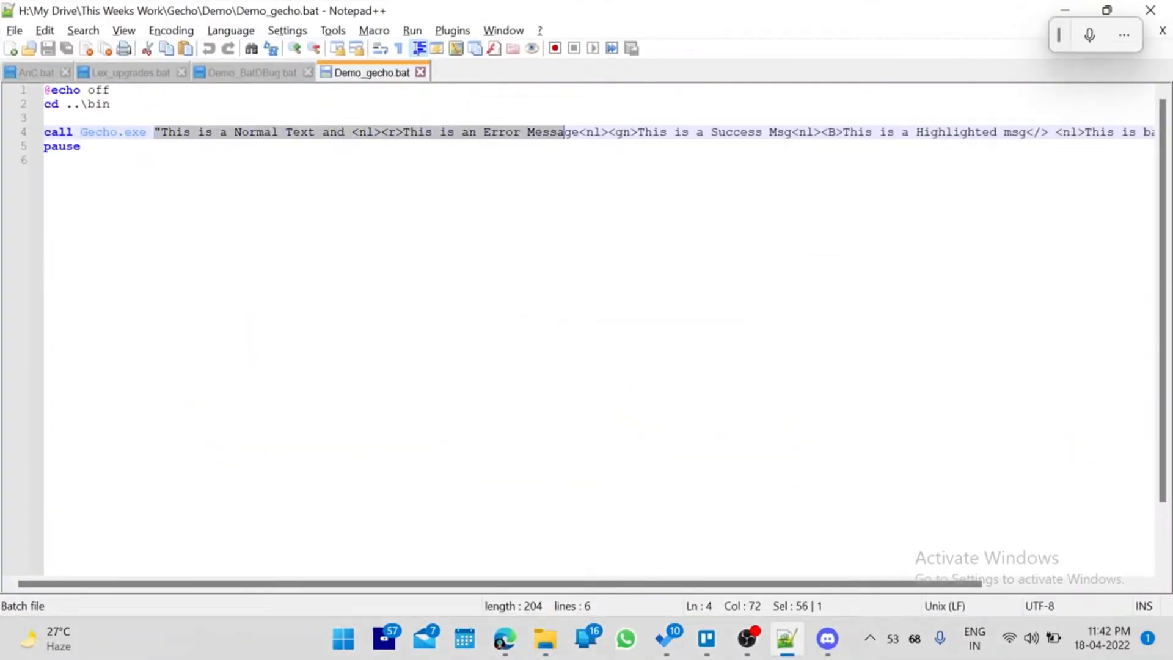
pyautogui.click(59, 117)
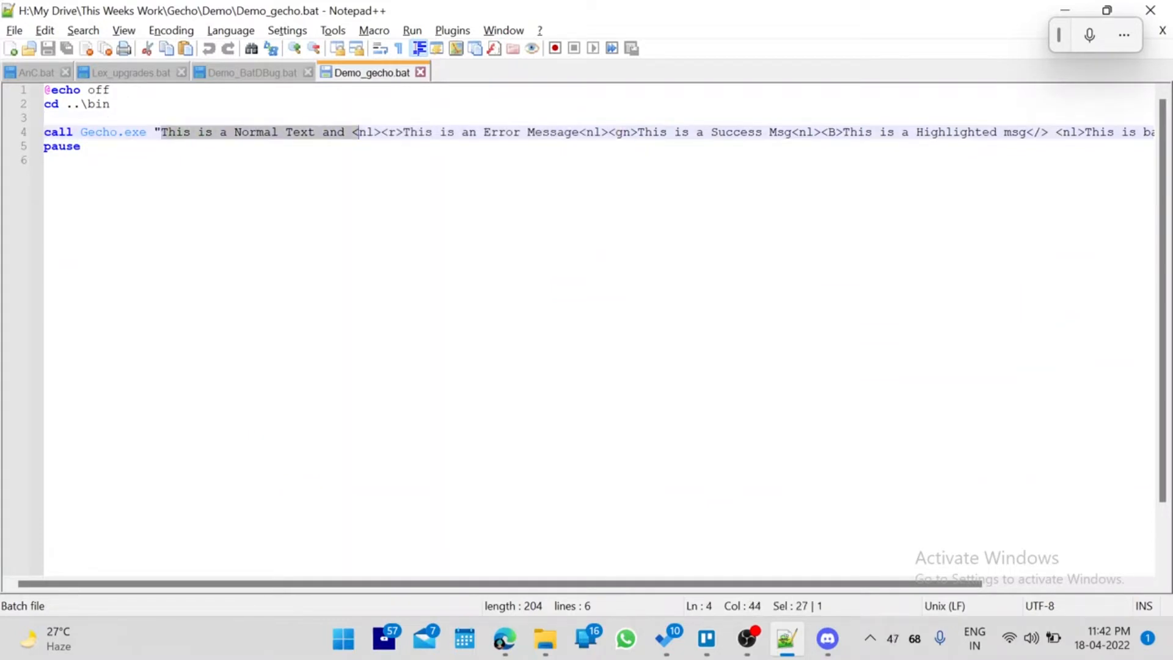
pyautogui.click(376, 132)
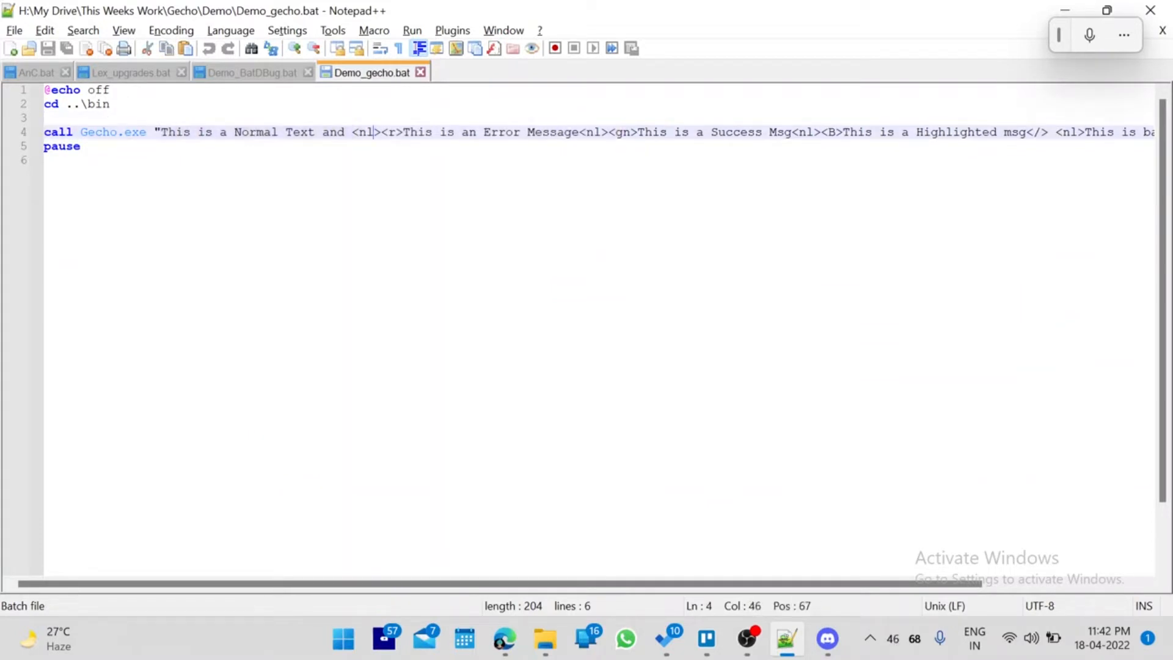
pyautogui.doubleClick(364, 132)
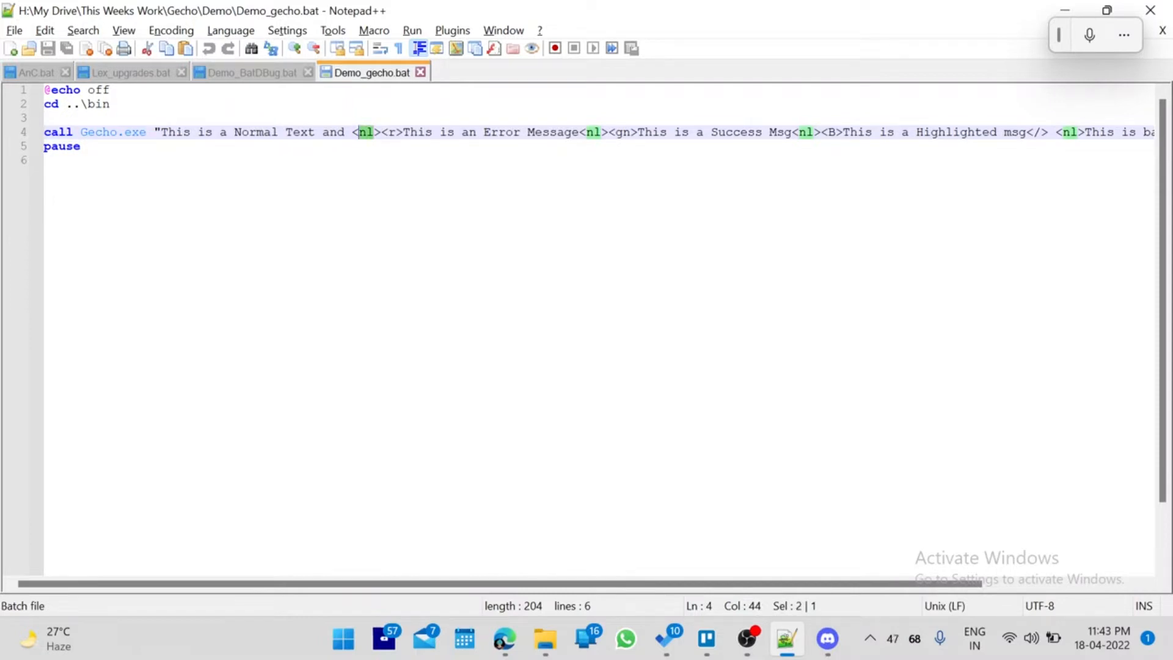
pyautogui.doubleClick(98, 132)
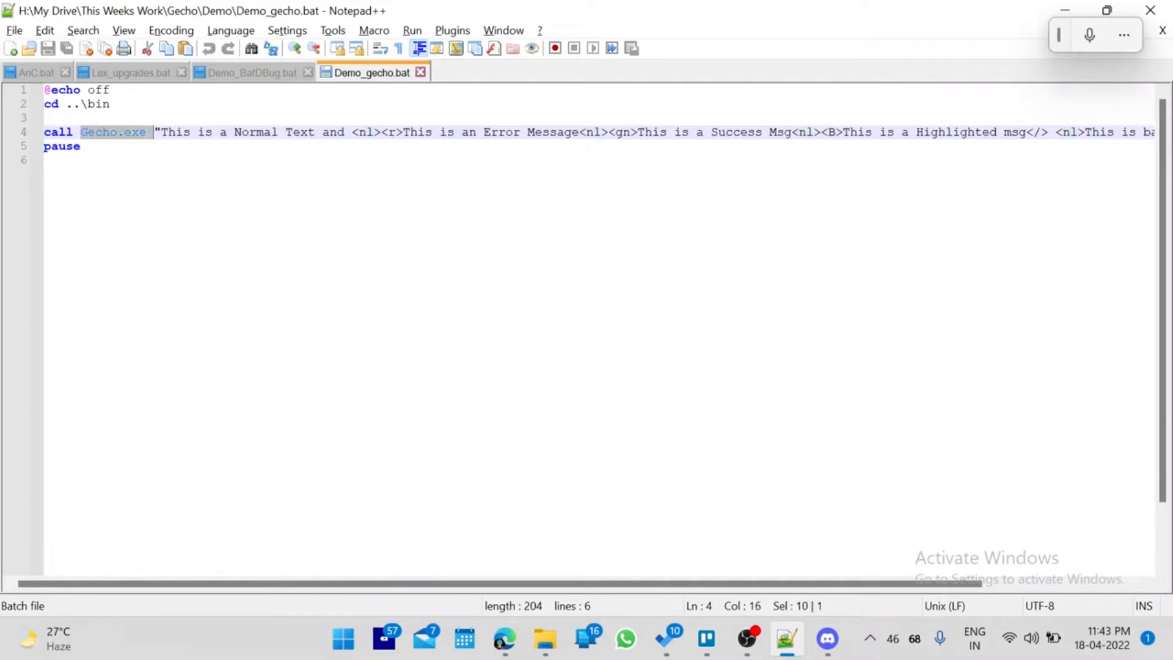
pyautogui.click(157, 132)
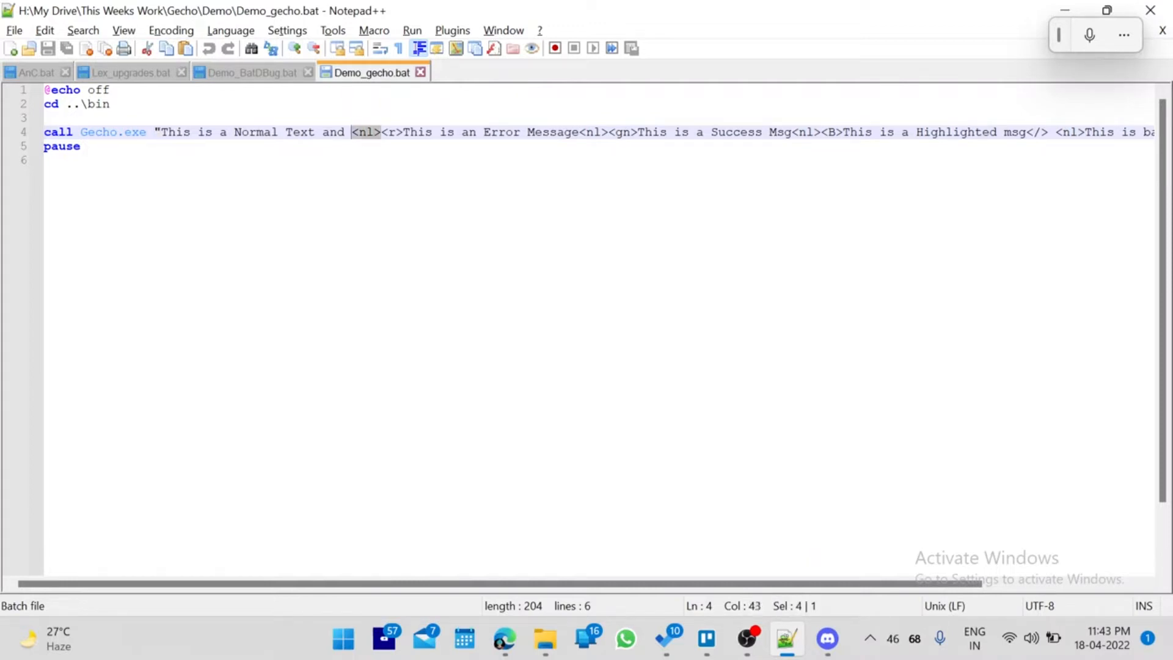
# Mark the error, success and highlighted message text on line 4, scrolling right.
pyautogui.click(383, 132)
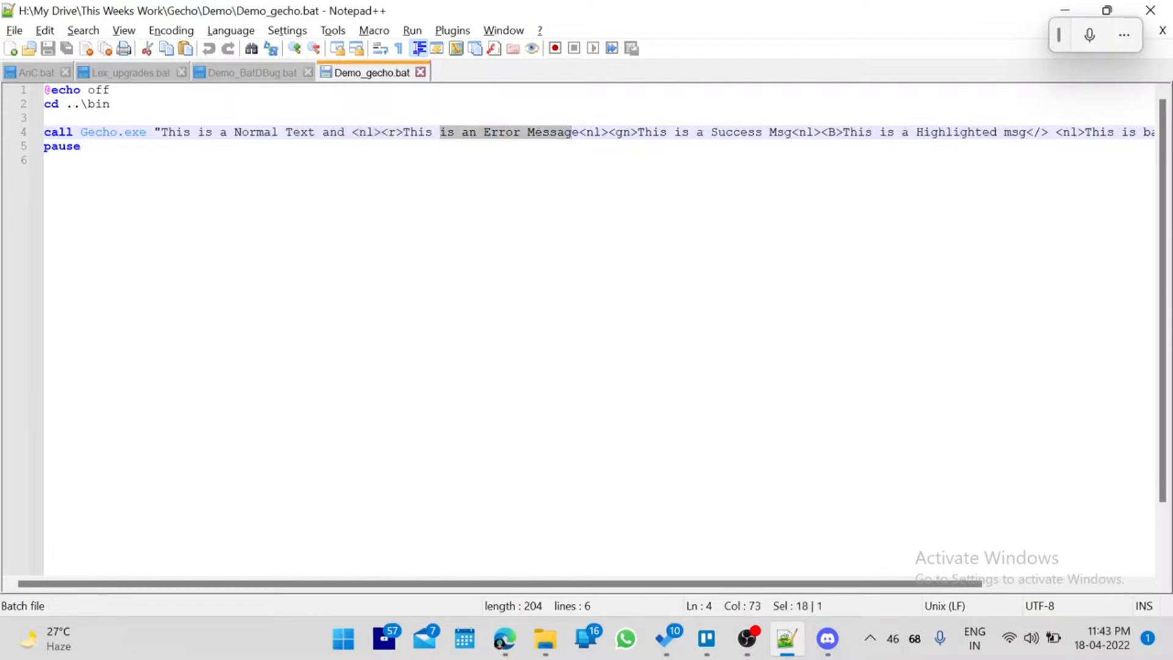
pyautogui.click(636, 132)
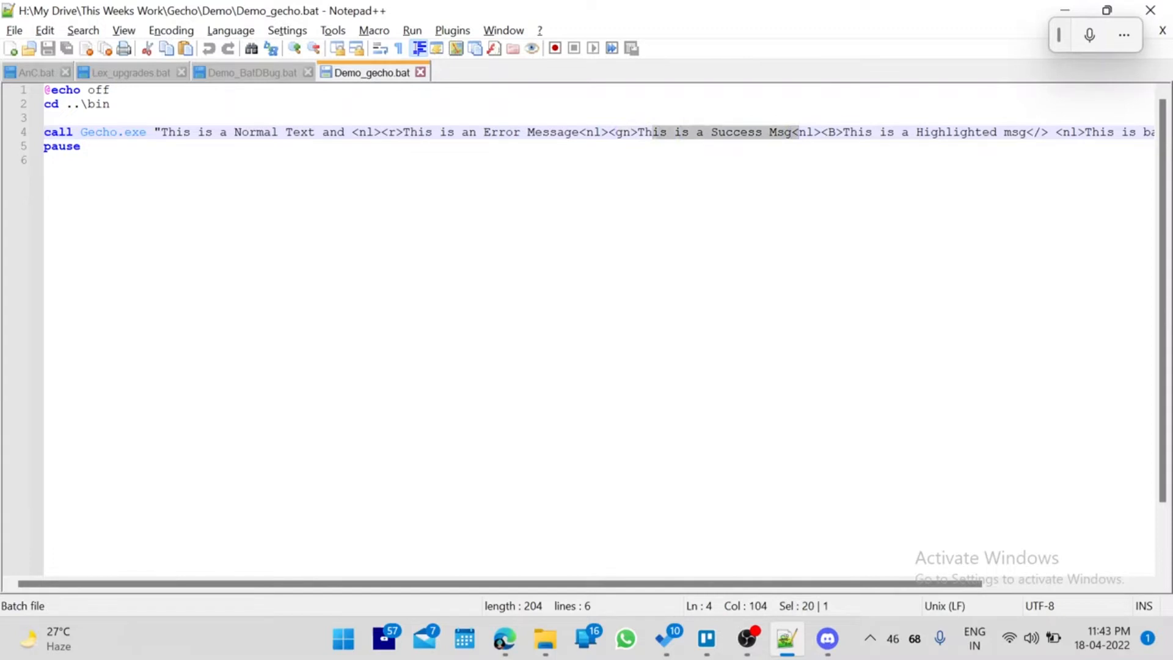
pyautogui.click(619, 132)
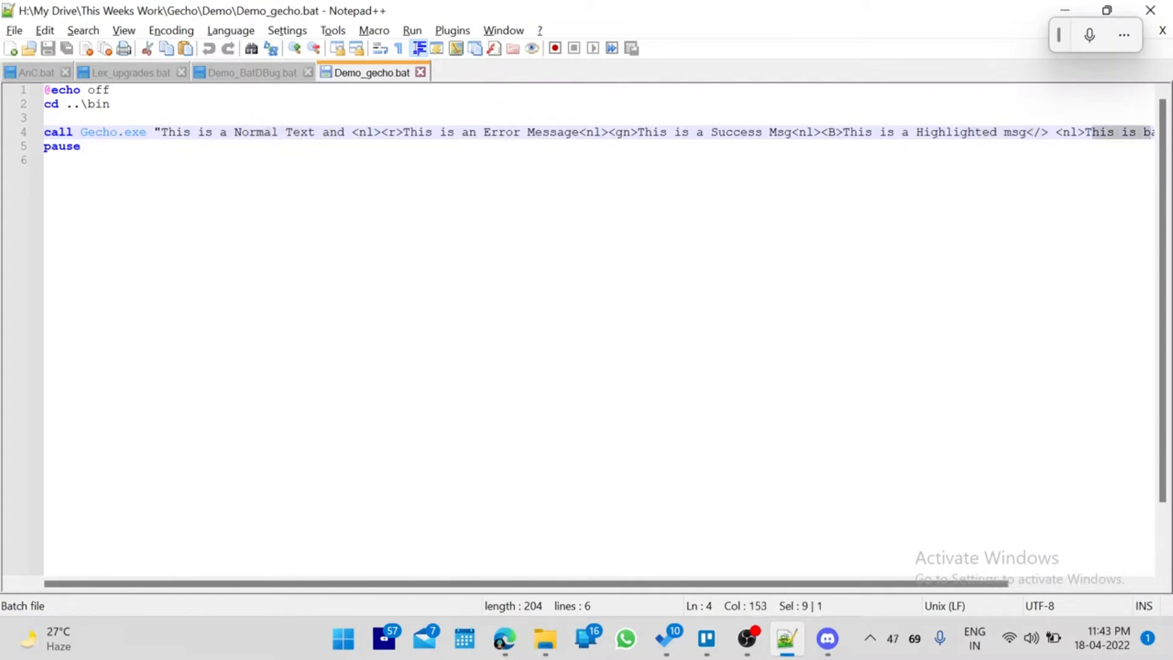
pyautogui.hscroll(3)
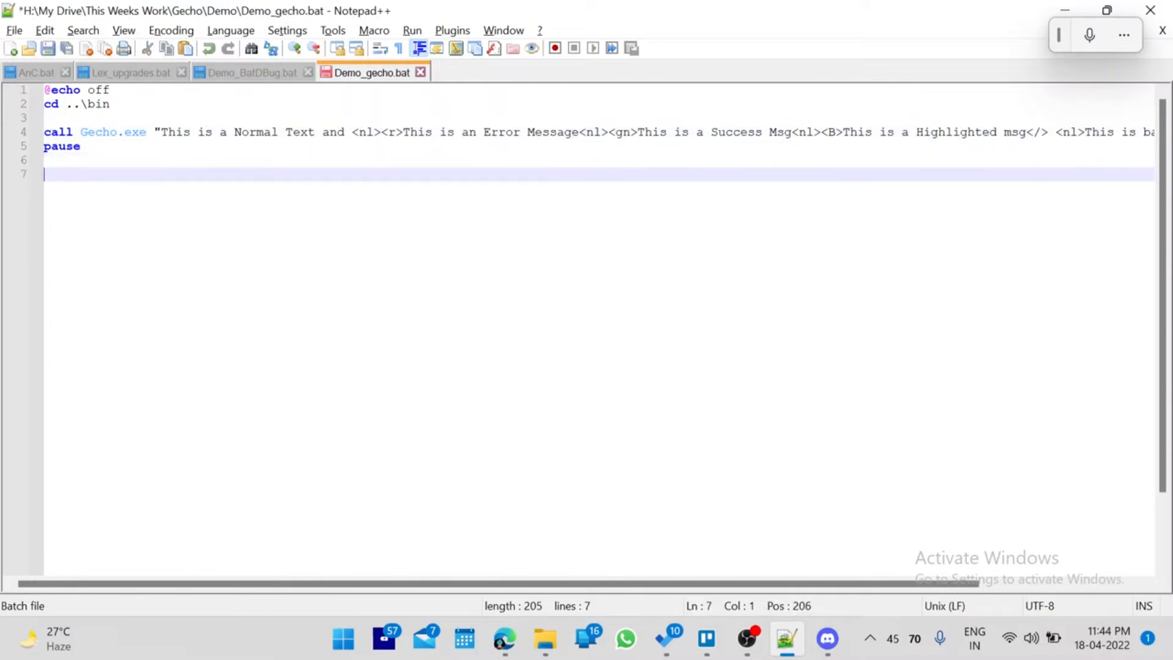
# Type batbox /c 0x0c /d "This is an error message" on line 7.
pyautogui.write('batbo')
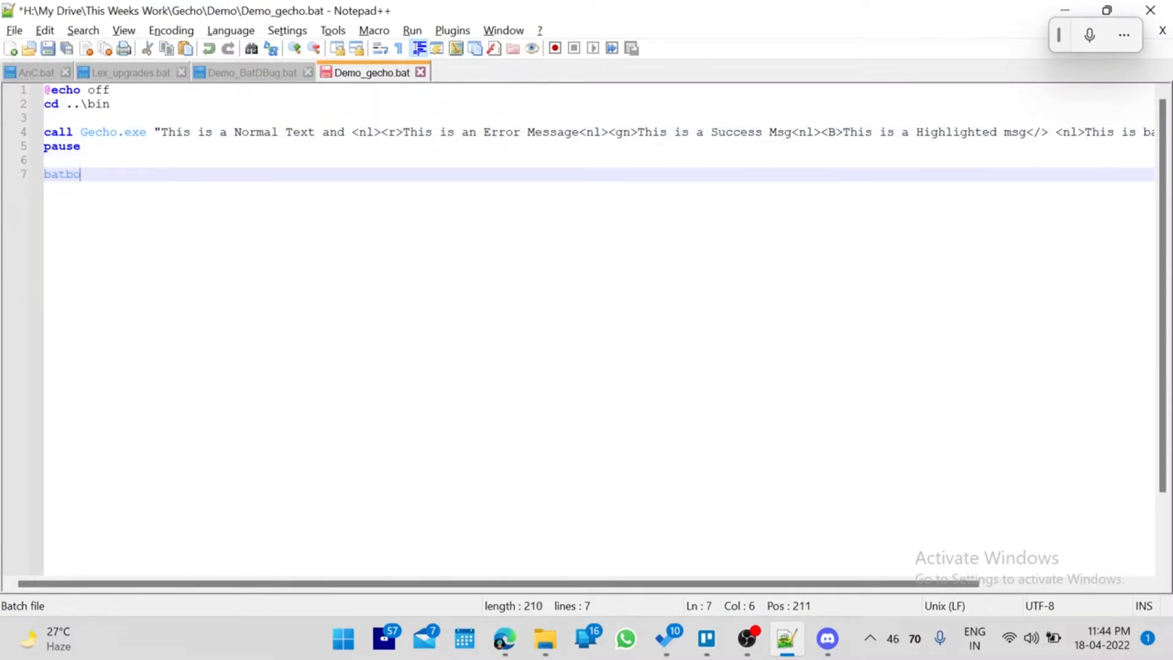
pyautogui.write('x /c')
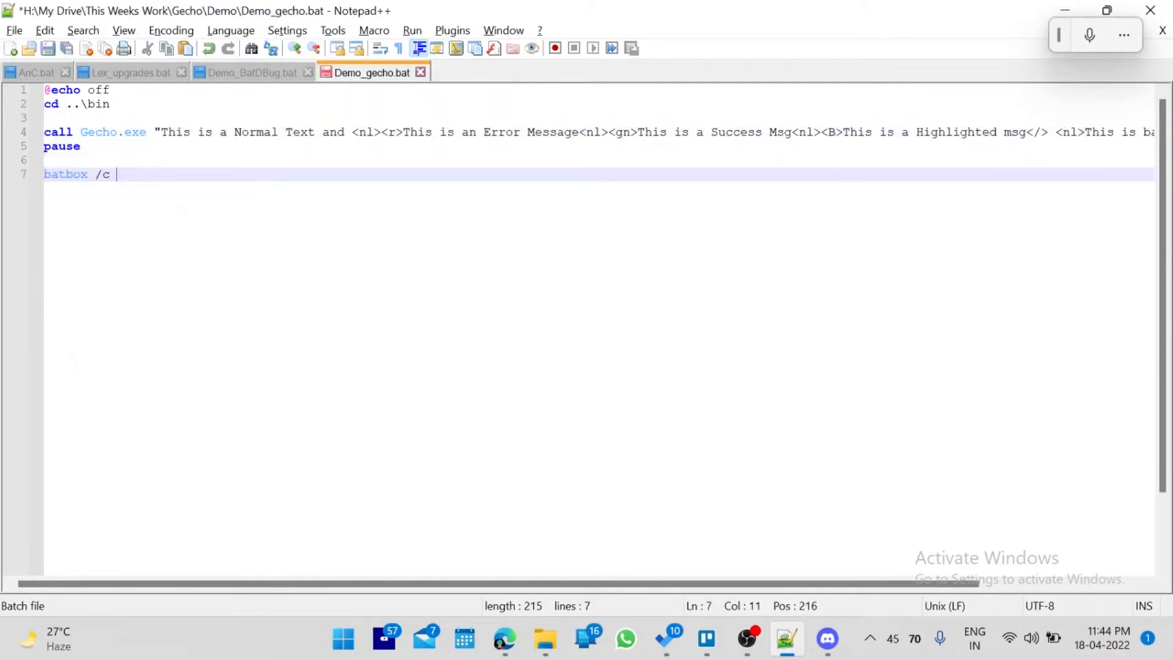
pyautogui.write('0x0c')
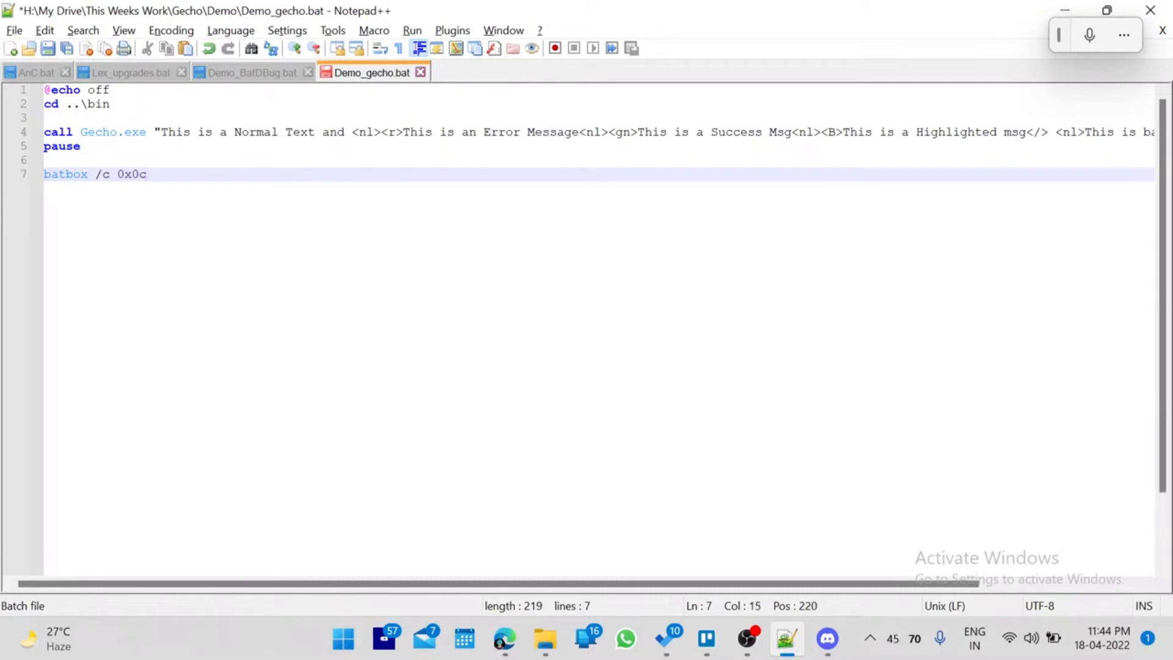
pyautogui.write('/d "')
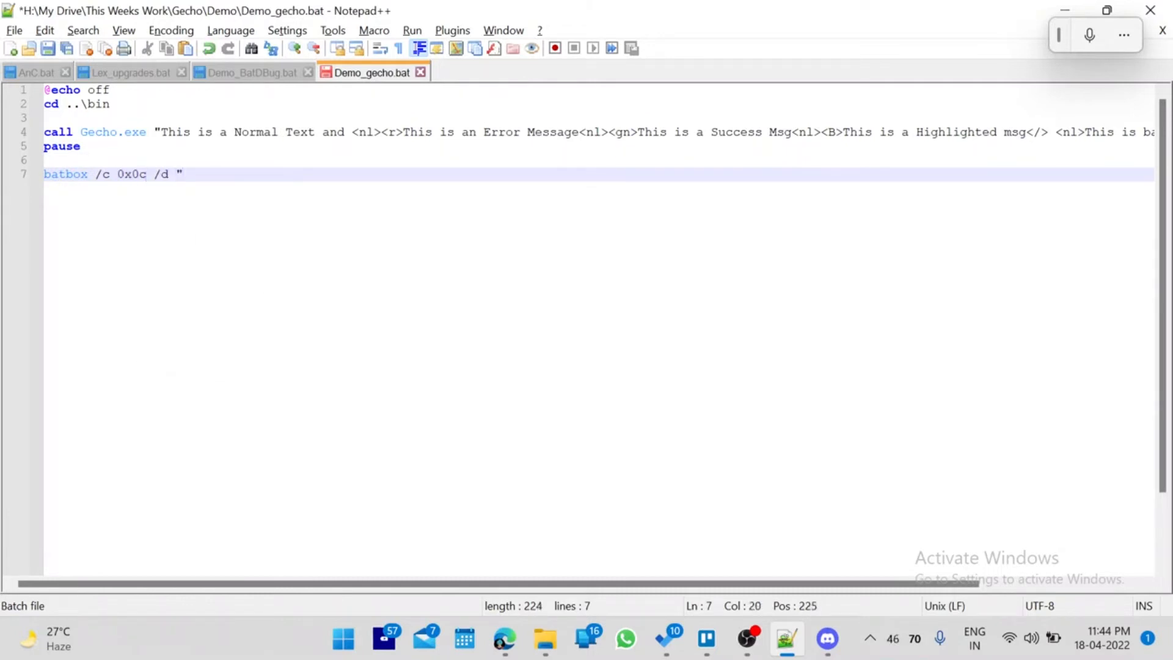
pyautogui.write('This is a')
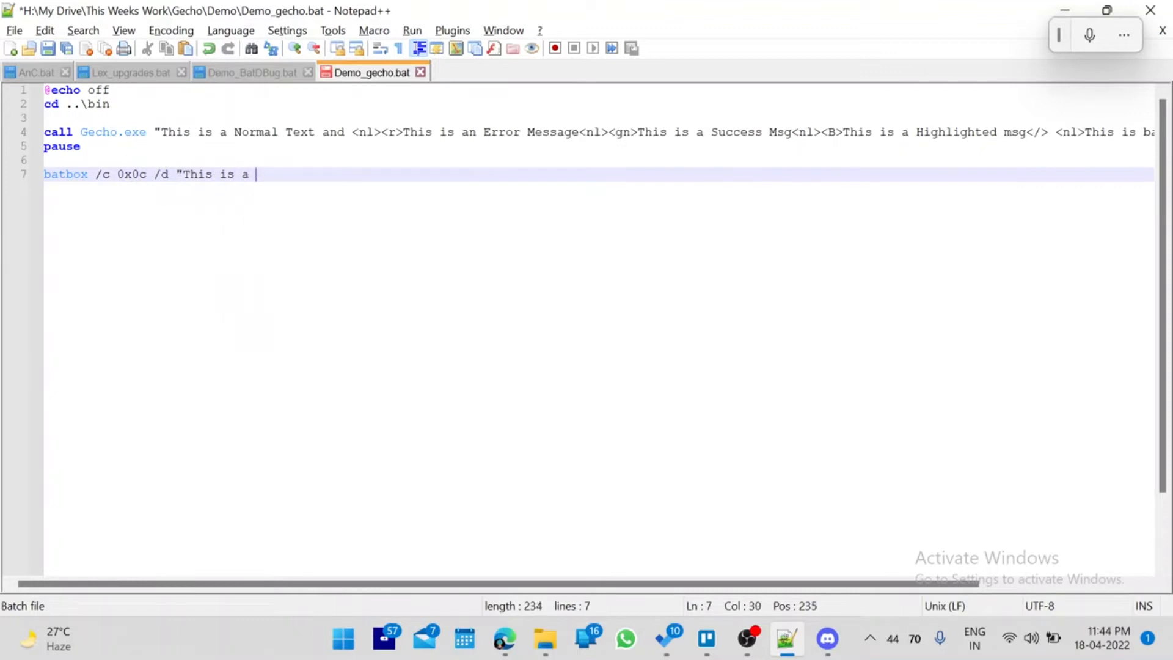
pyautogui.press('backspace')
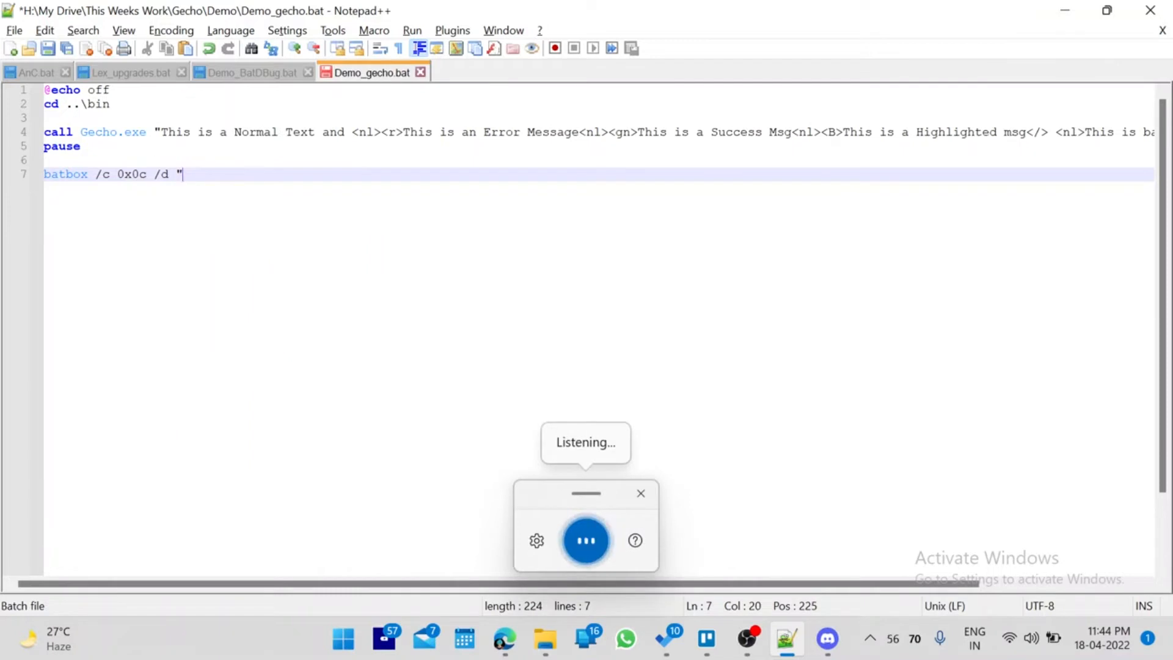
pyautogui.write('This is an error message"')
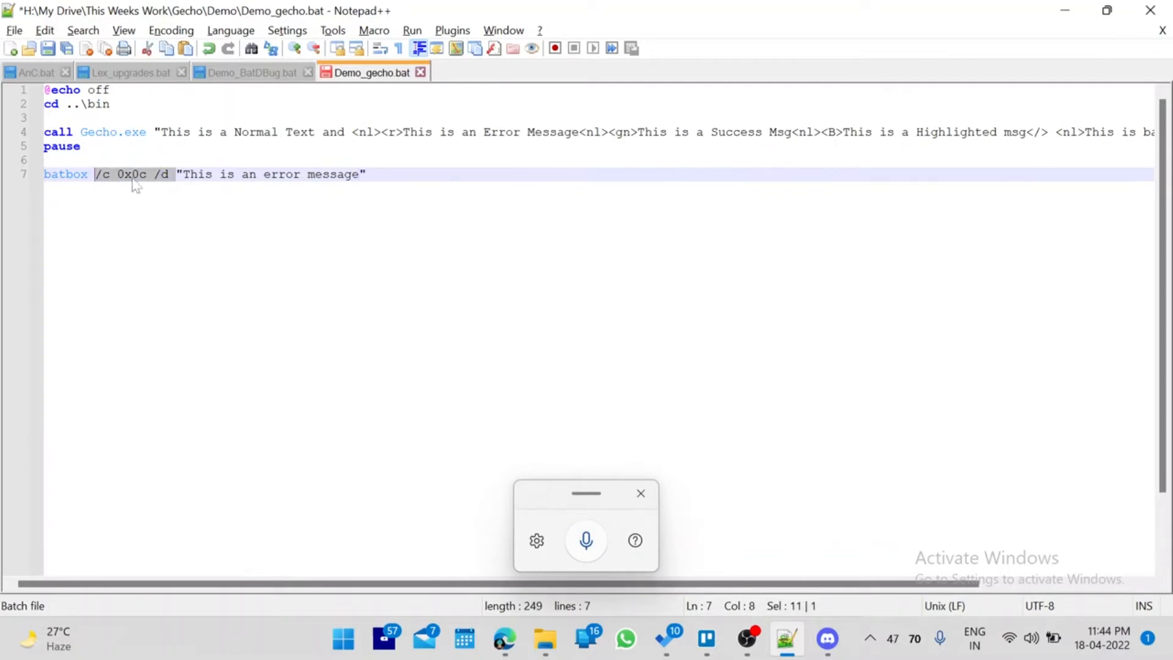
# Compare the batbox line with the Gecho call's r tag, then delete it.
pyautogui.click(133, 174)
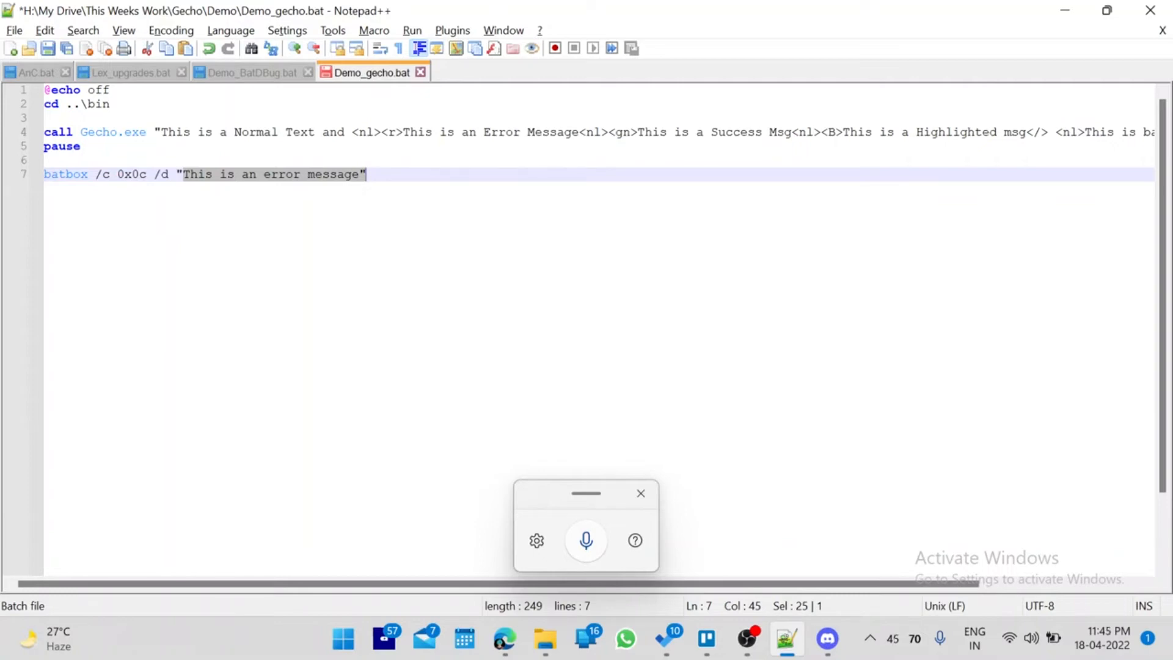
pyautogui.doubleClick(97, 132)
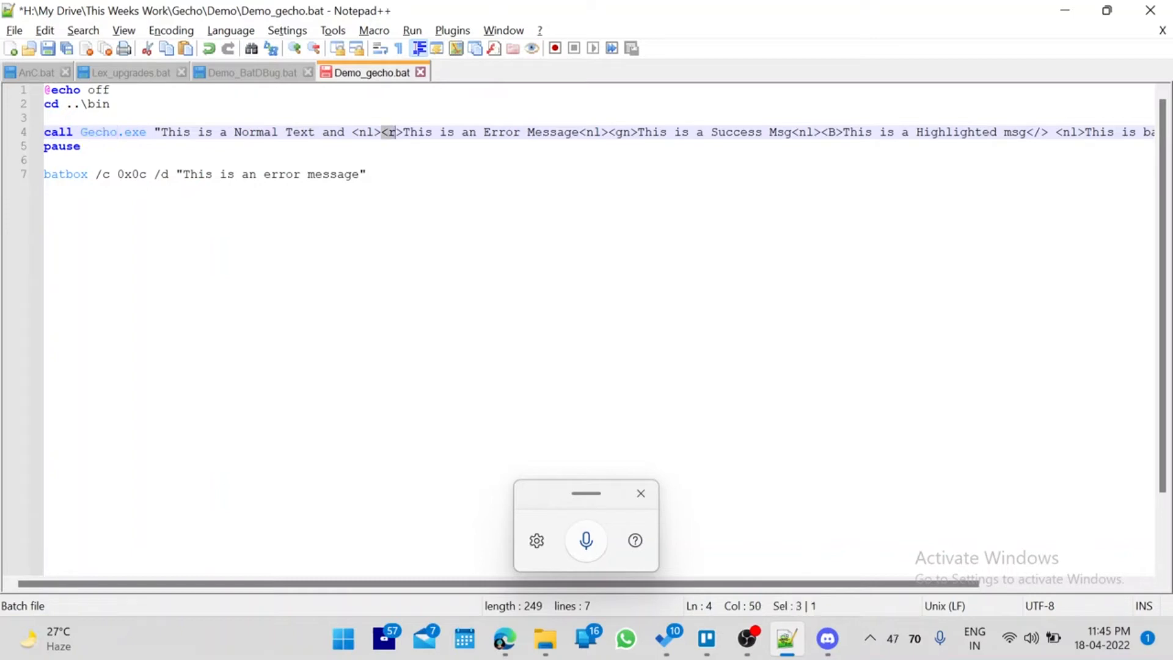
pyautogui.click(408, 132)
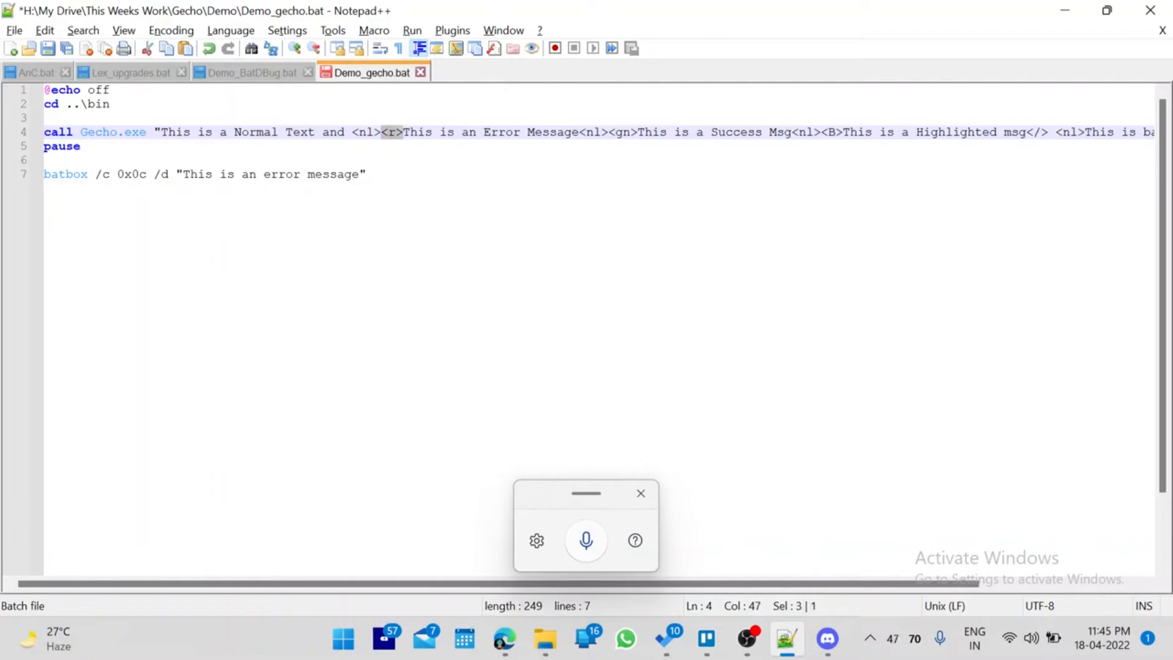
pyautogui.click(366, 174)
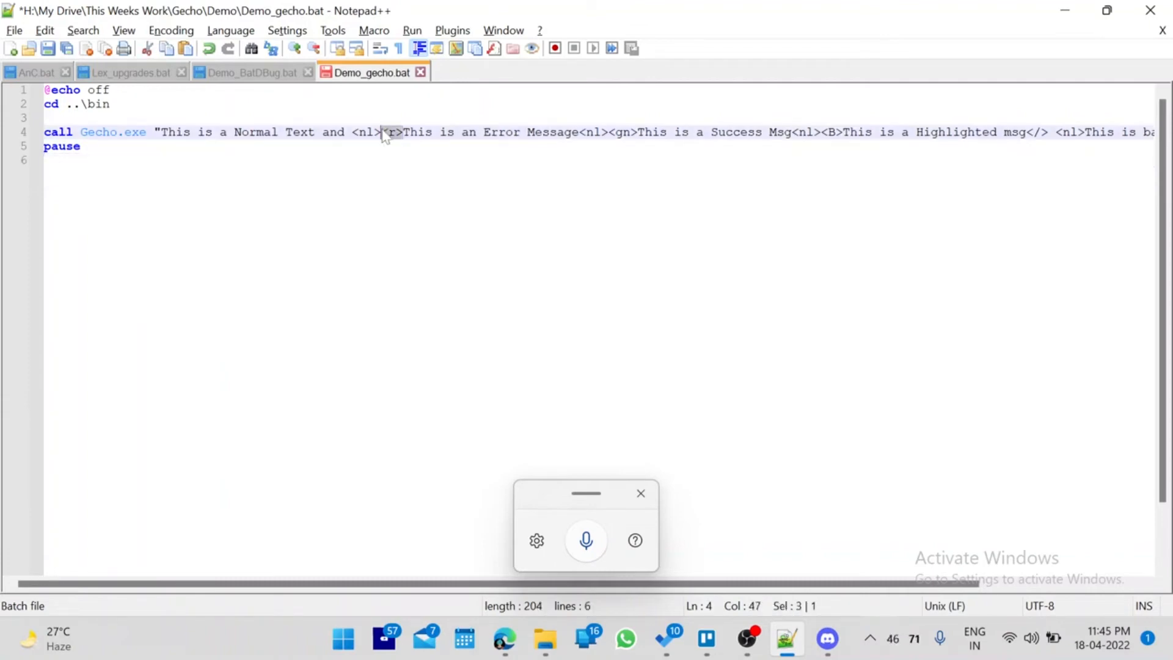
pyautogui.click(607, 132)
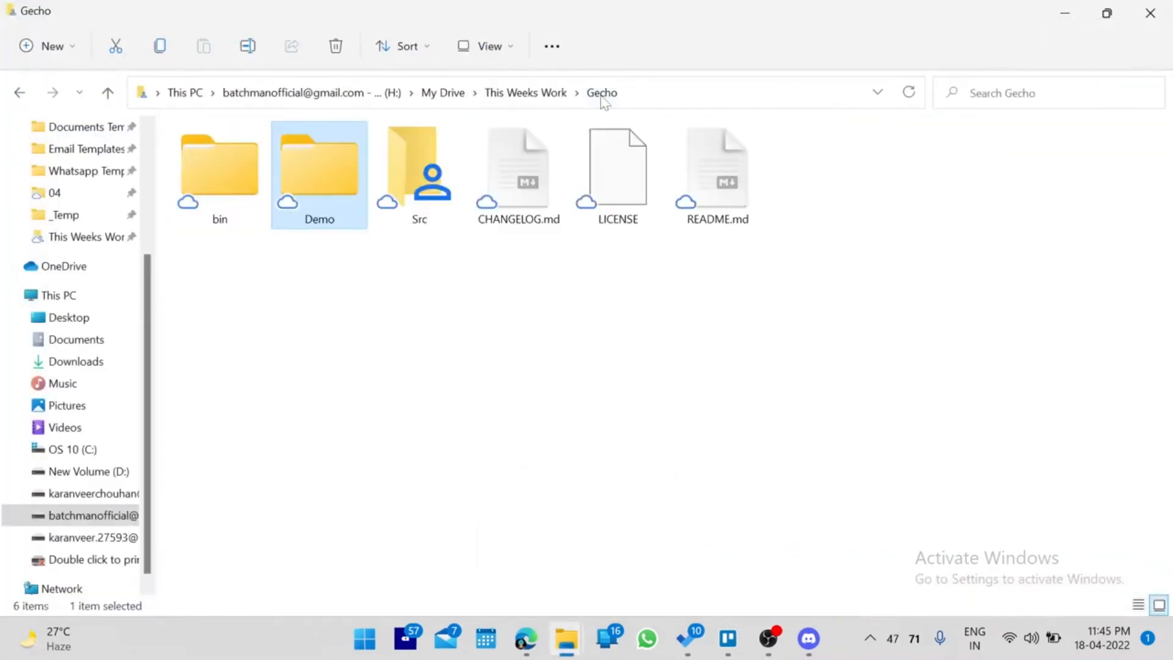
pyautogui.moveTo(420, 175)
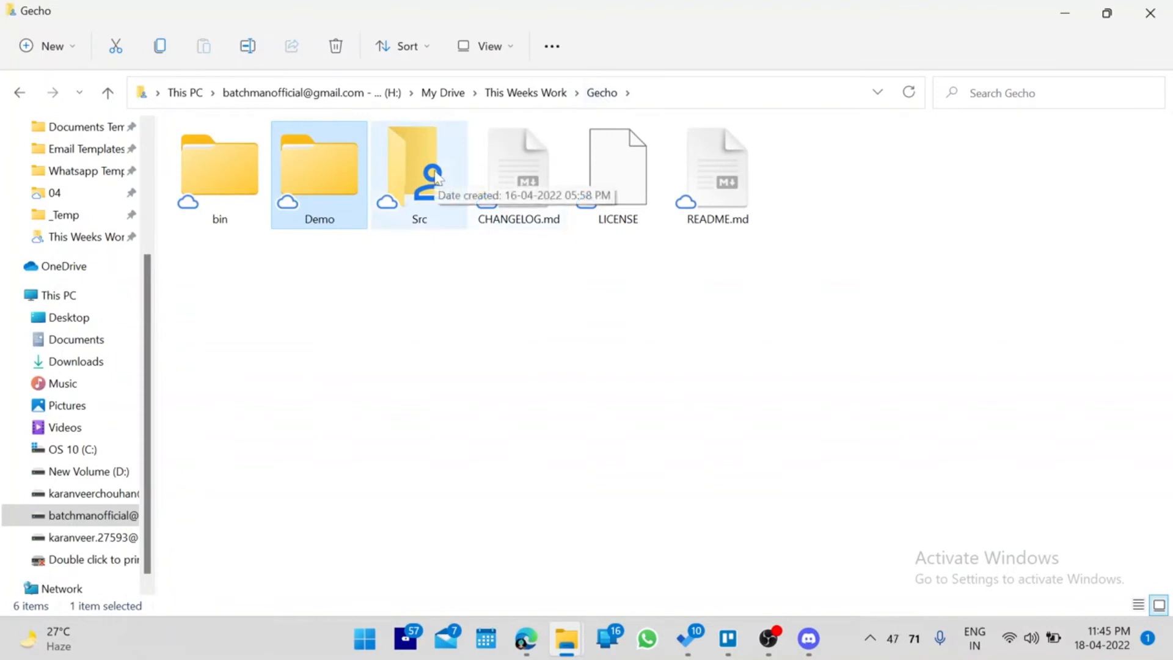
# Open Program.cs from Src > Groophy.Gecho in Visual Studio Code.
pyautogui.doubleClick(419, 169)
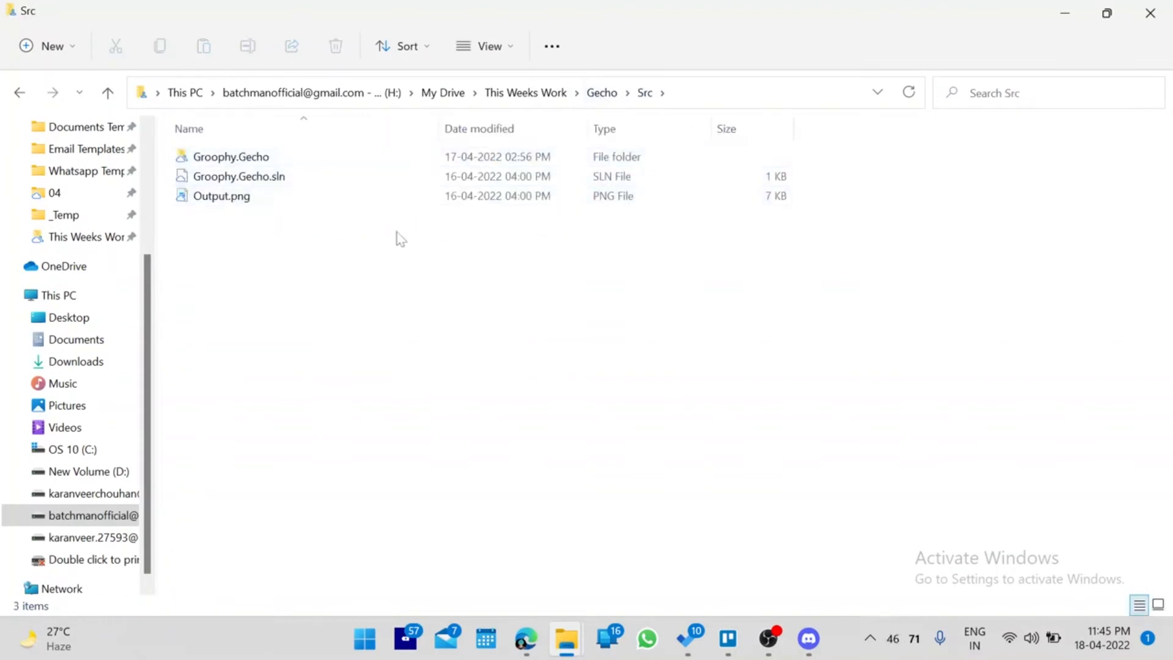
pyautogui.moveTo(1119, 613)
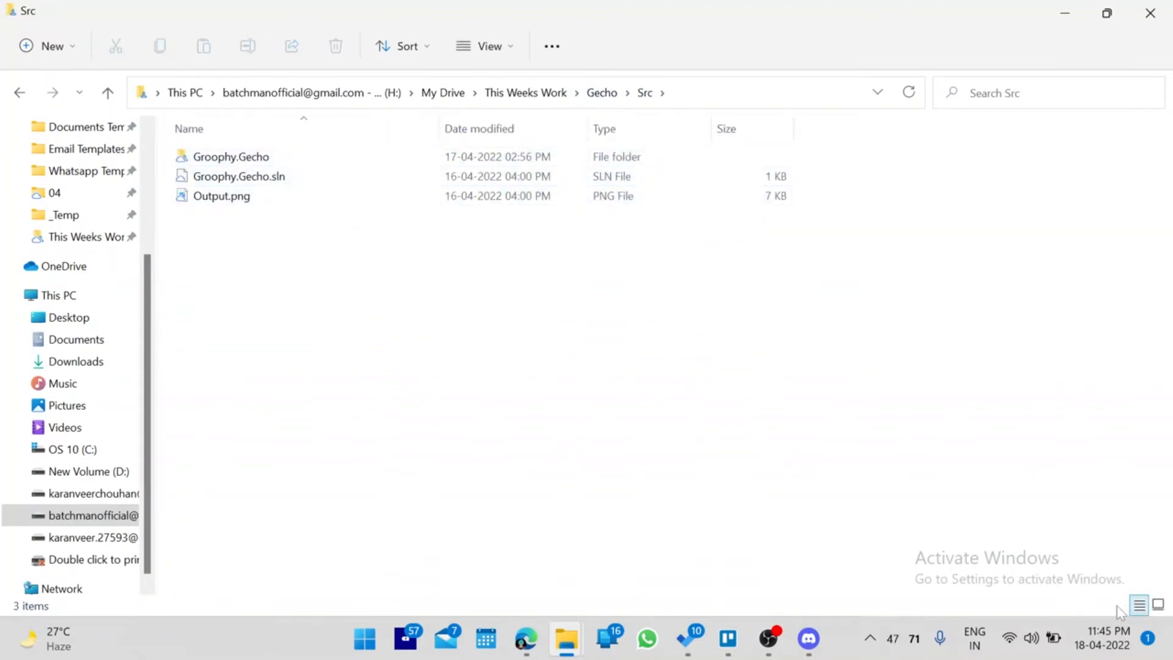
pyautogui.click(1158, 606)
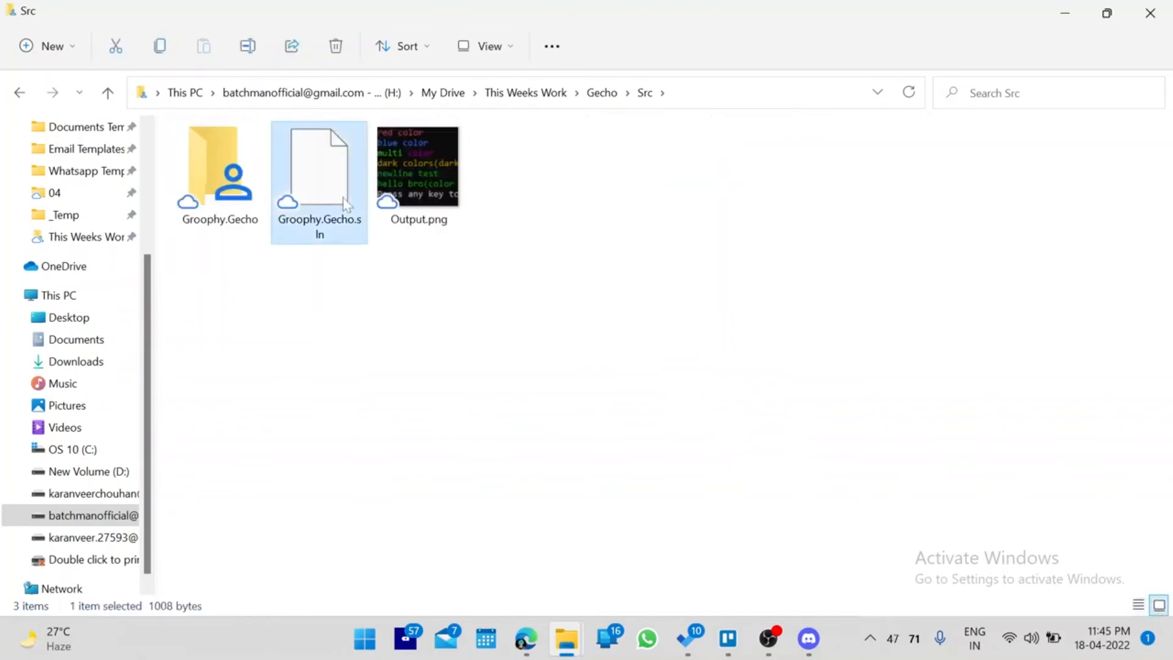
pyautogui.doubleClick(220, 163)
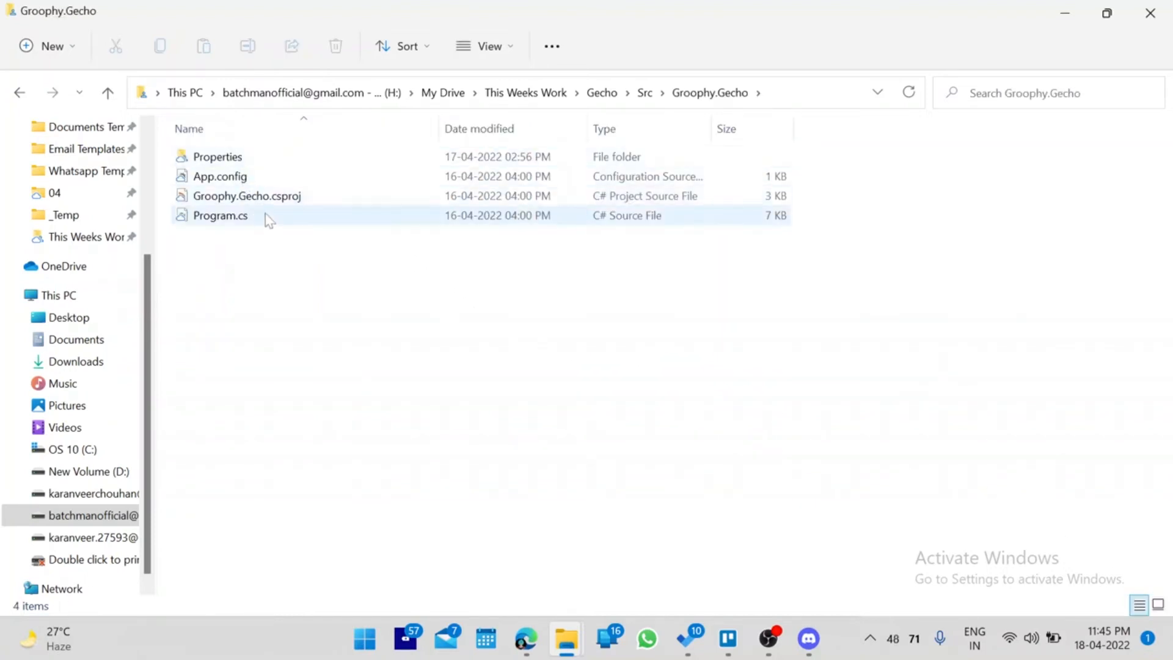
pyautogui.click(220, 216)
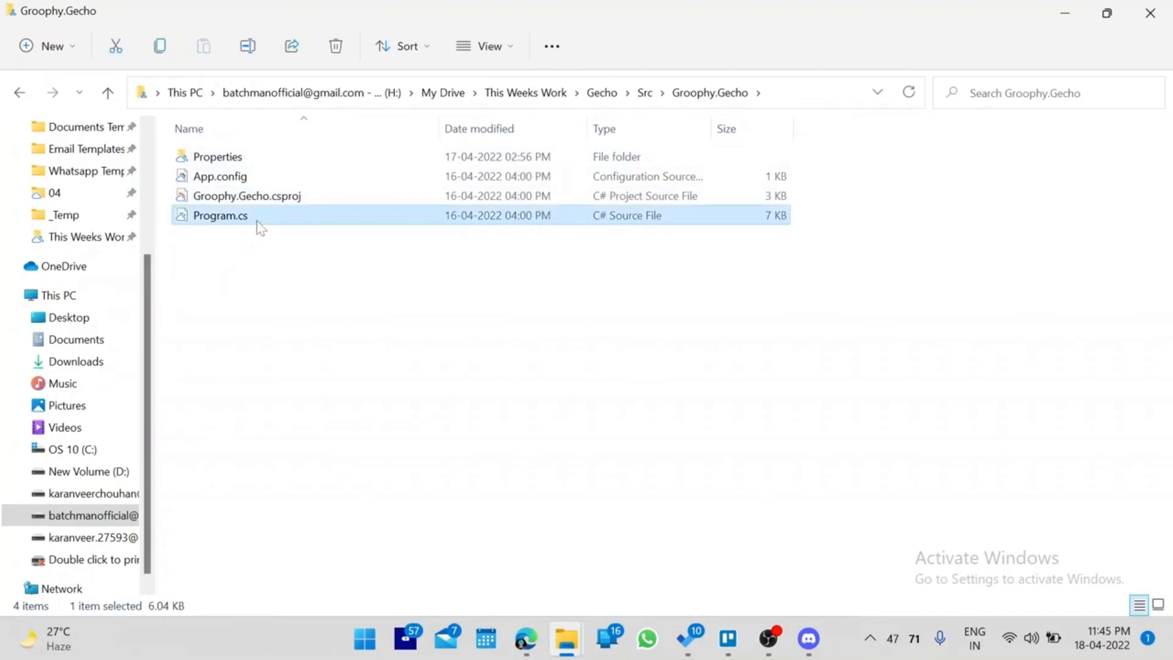
pyautogui.rightClick(220, 216)
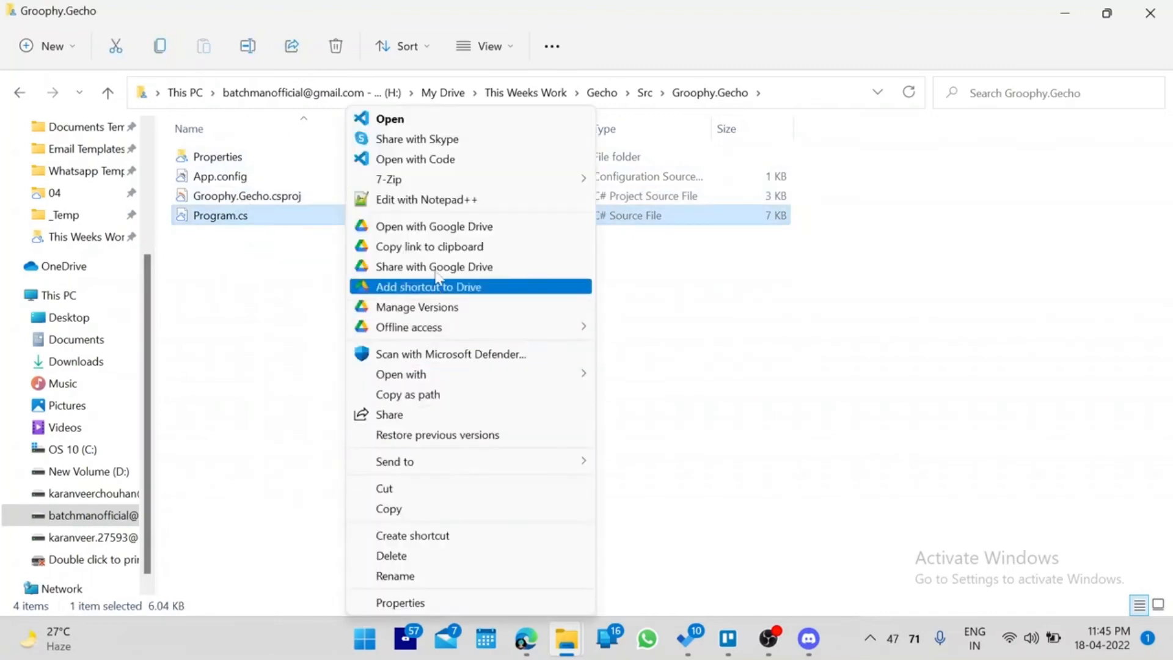
pyautogui.moveTo(427, 199)
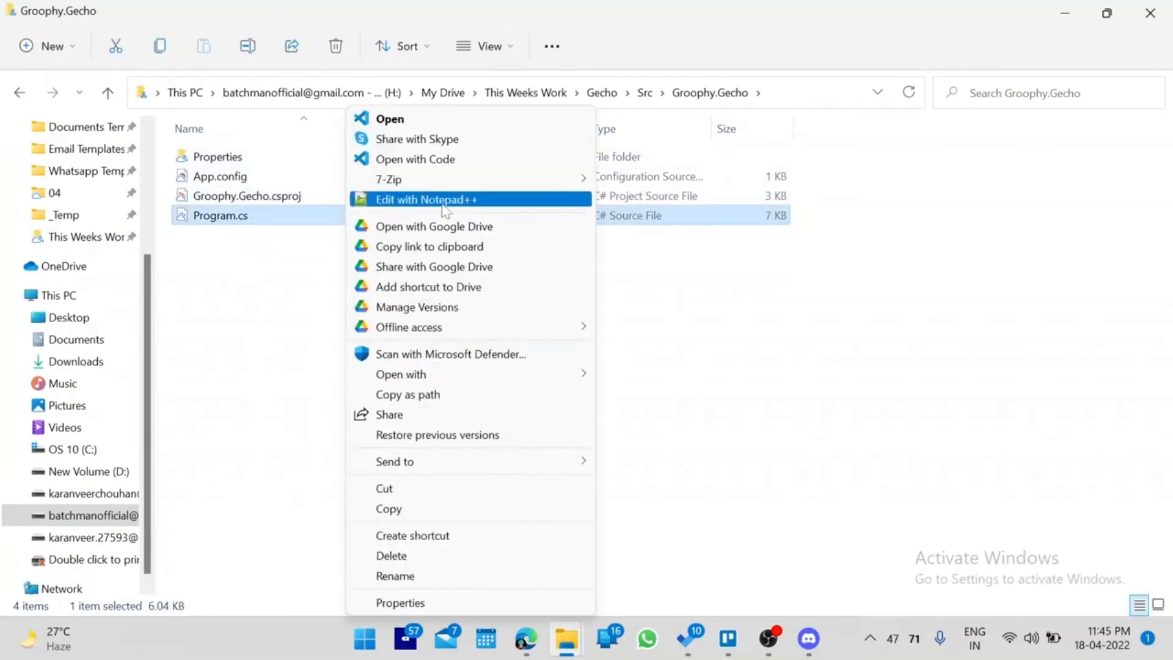
pyautogui.click(416, 159)
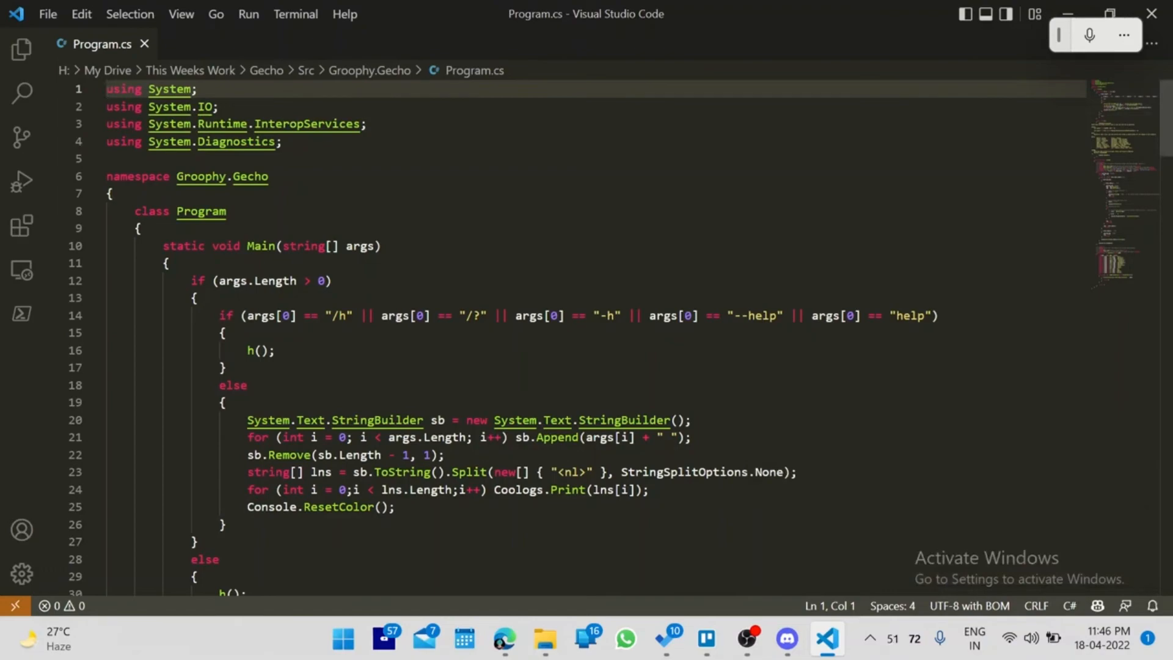
# Scroll Program.cs to the h() help text and colour-tag list.
pyautogui.scroll(-3)
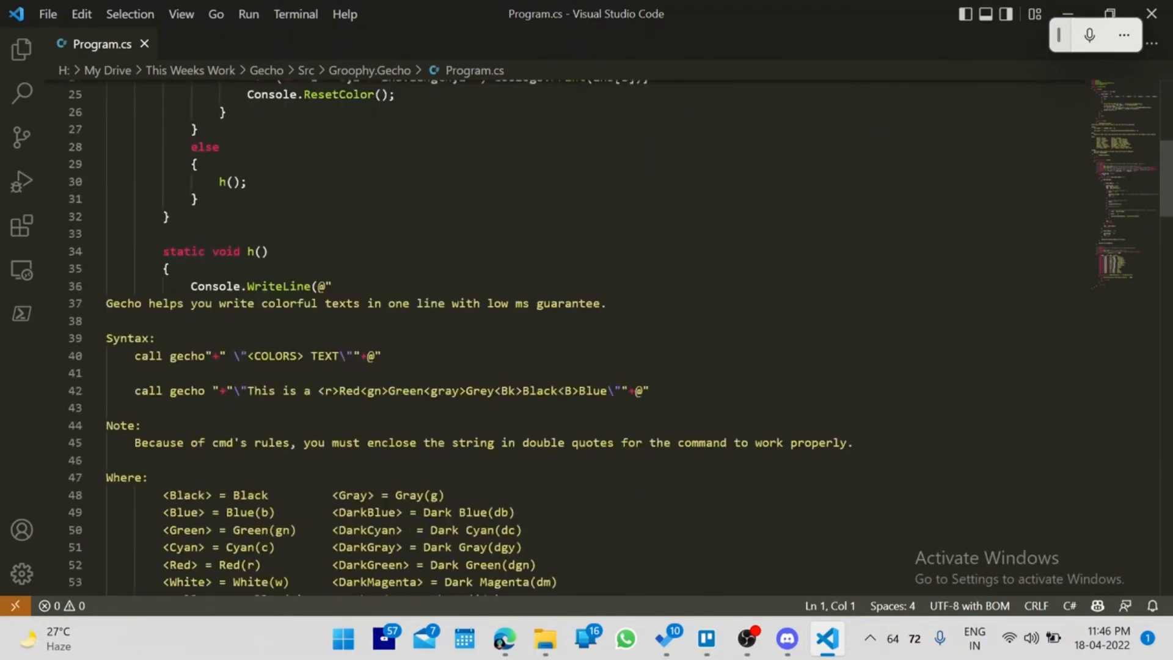
pyautogui.scroll(-3)
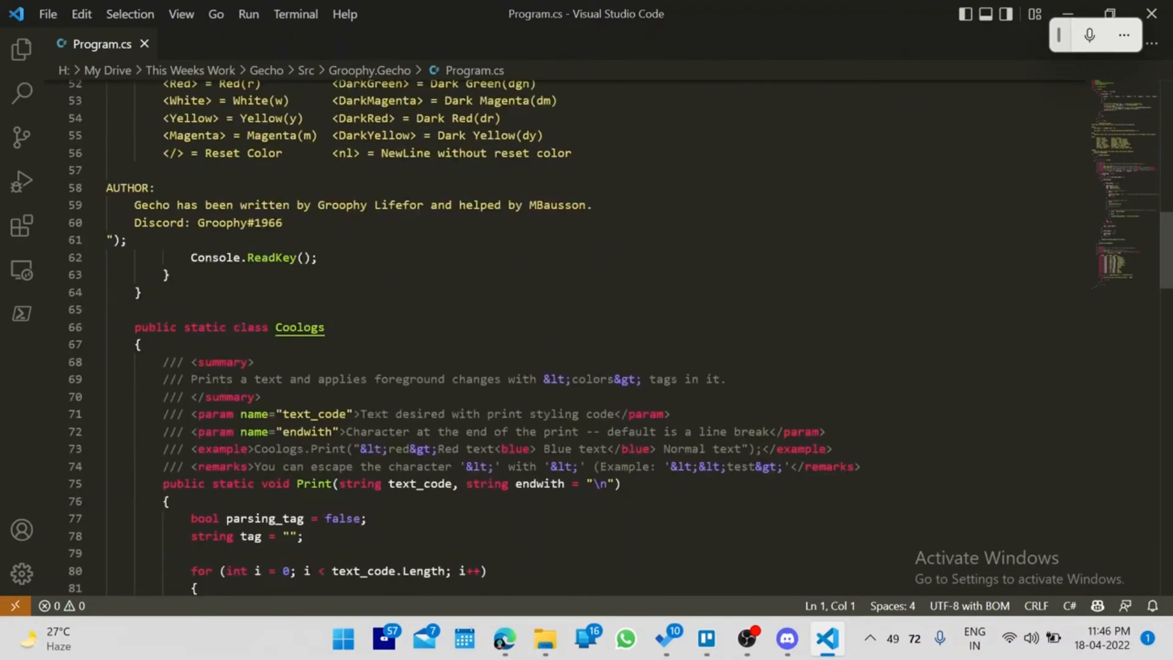
pyautogui.scroll(3)
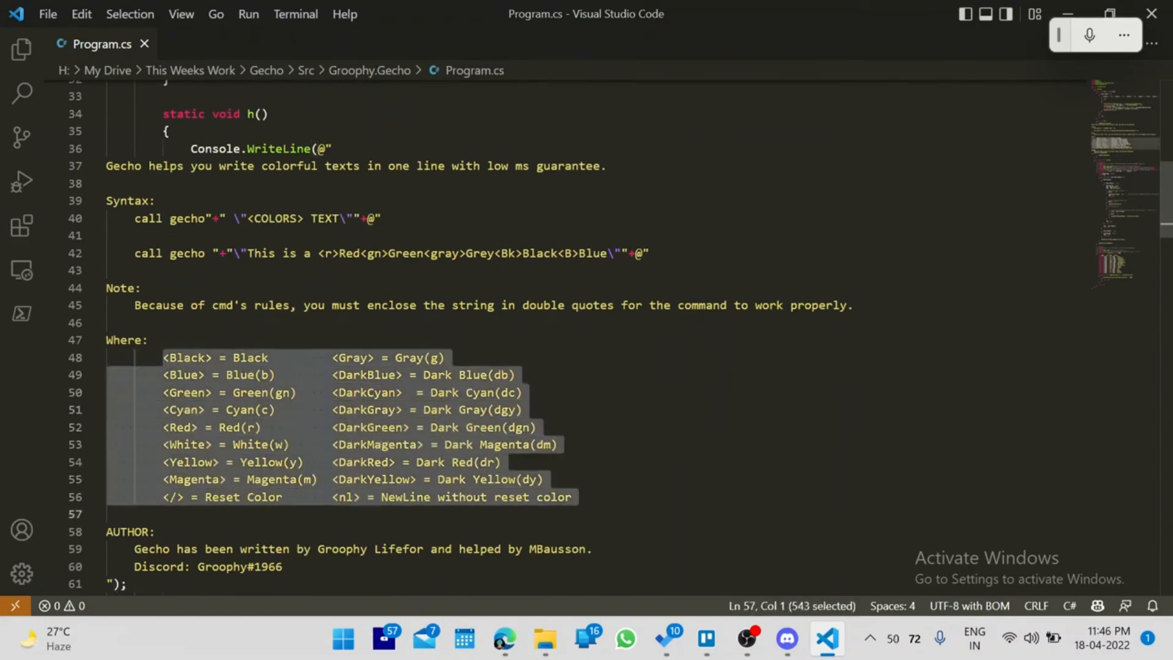
pyautogui.doubleClick(184, 357)
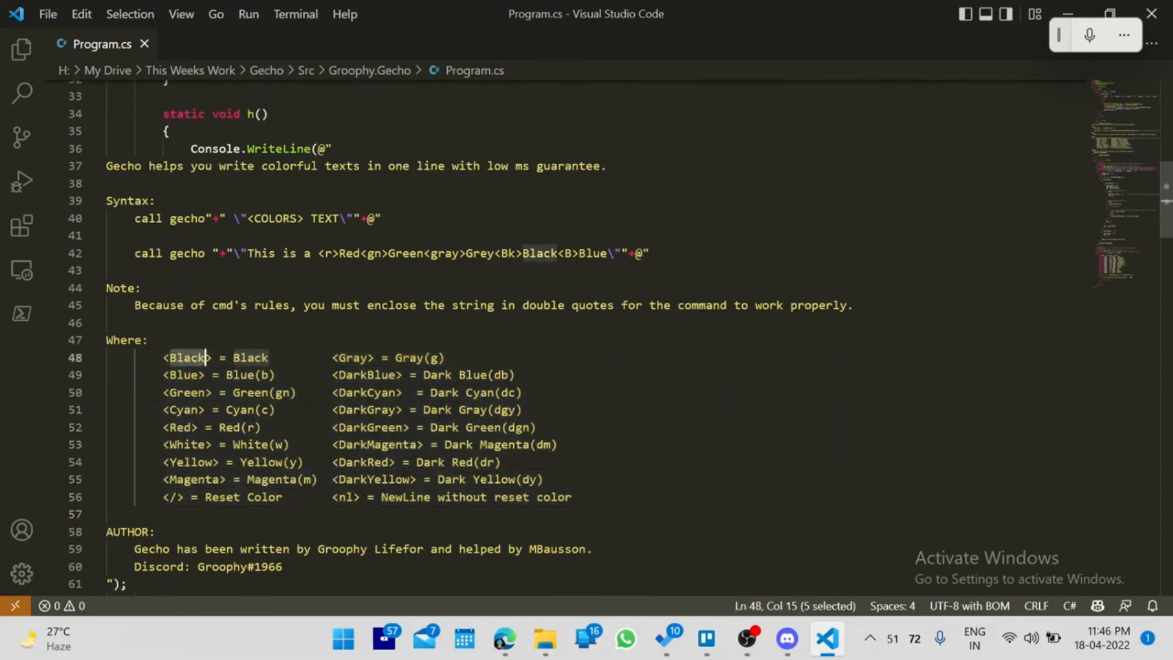
pyautogui.click(262, 375)
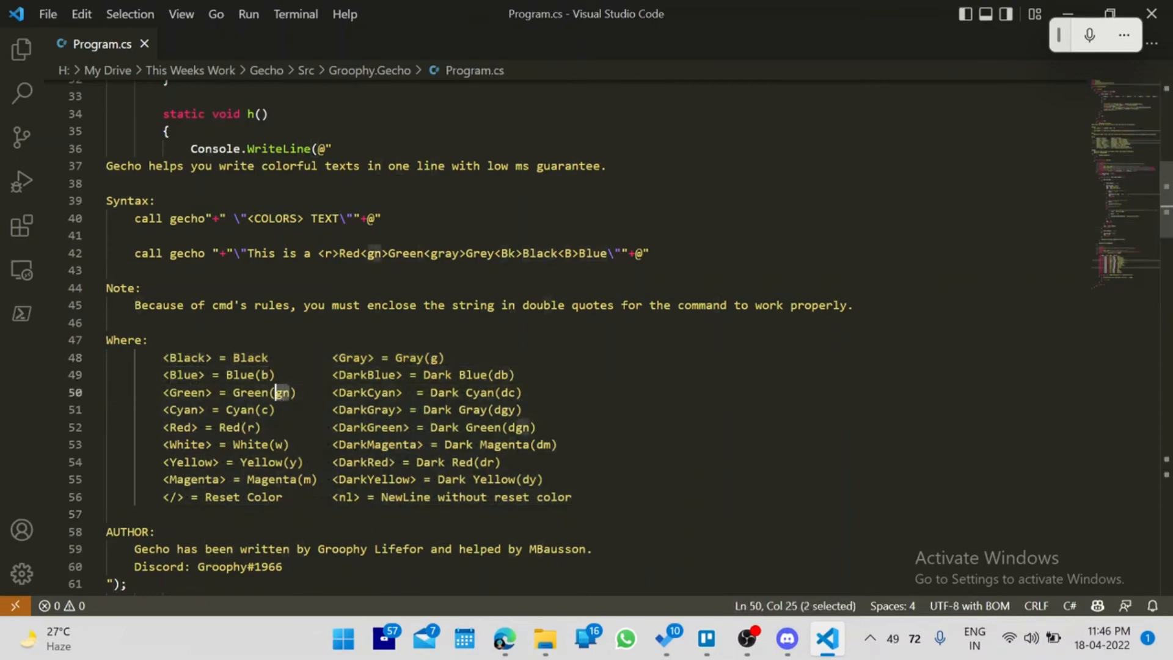
pyautogui.click(277, 444)
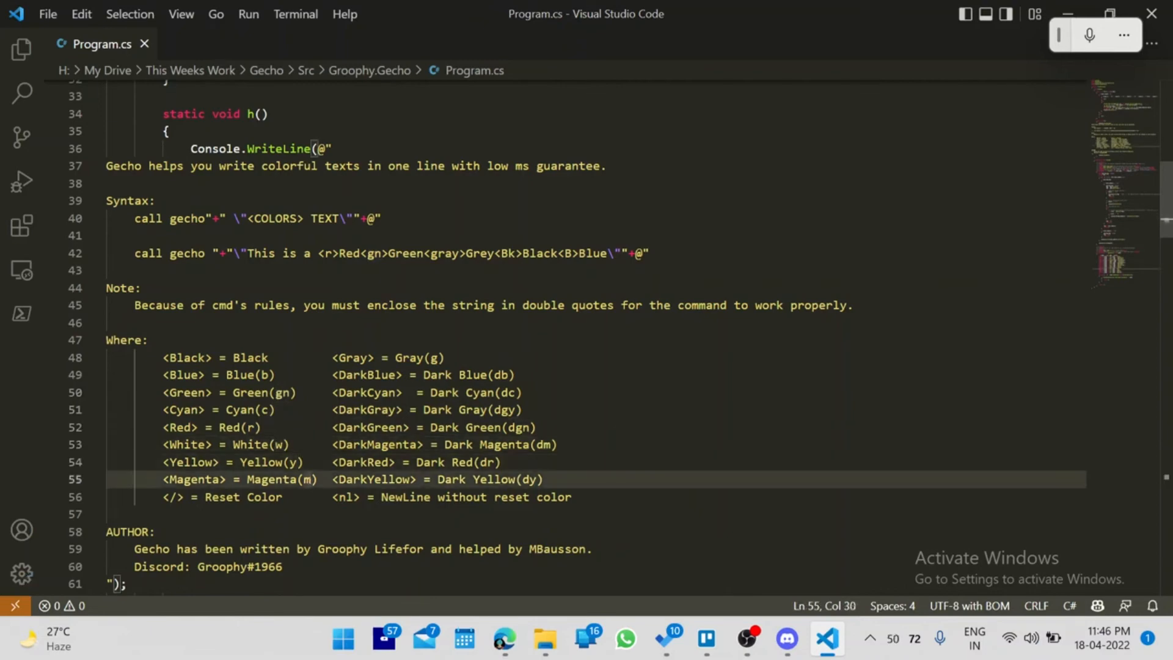
pyautogui.click(492, 462)
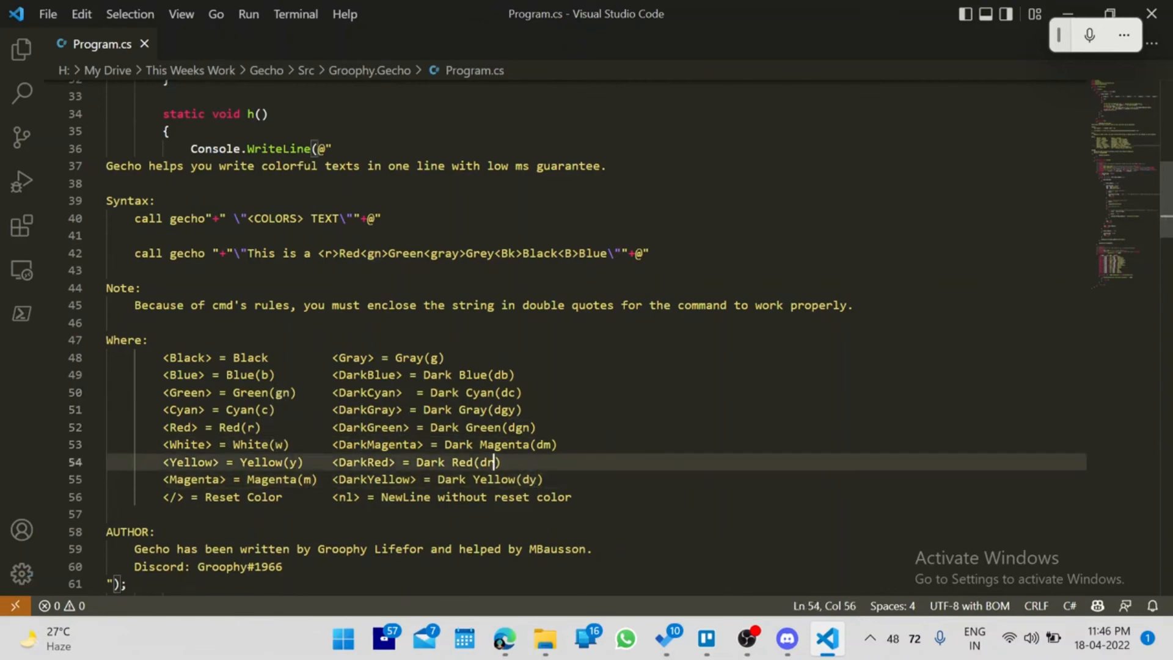
pyautogui.click(520, 427)
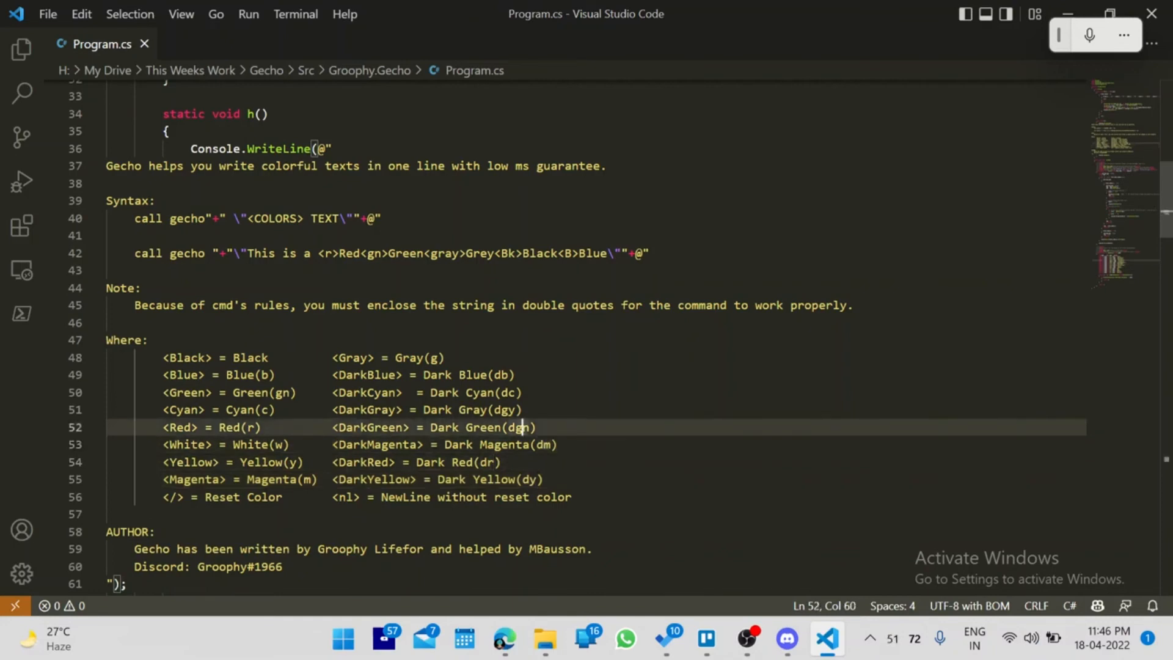
pyautogui.scroll(-3)
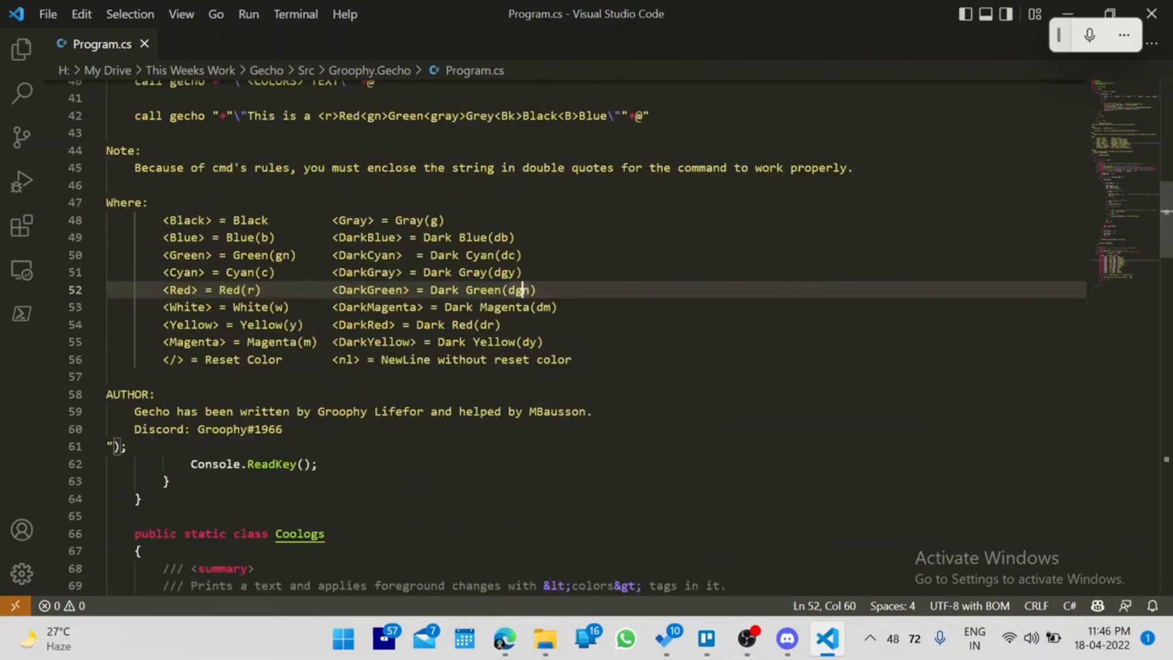
pyautogui.doubleClick(389, 411)
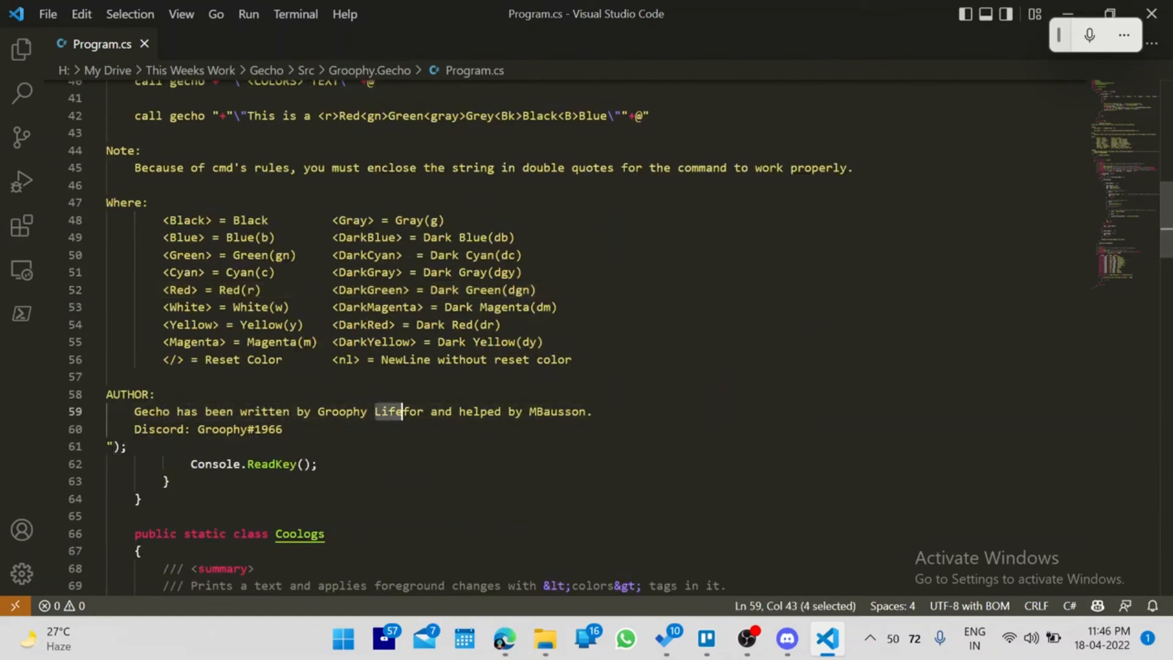
pyautogui.doubleClick(557, 411)
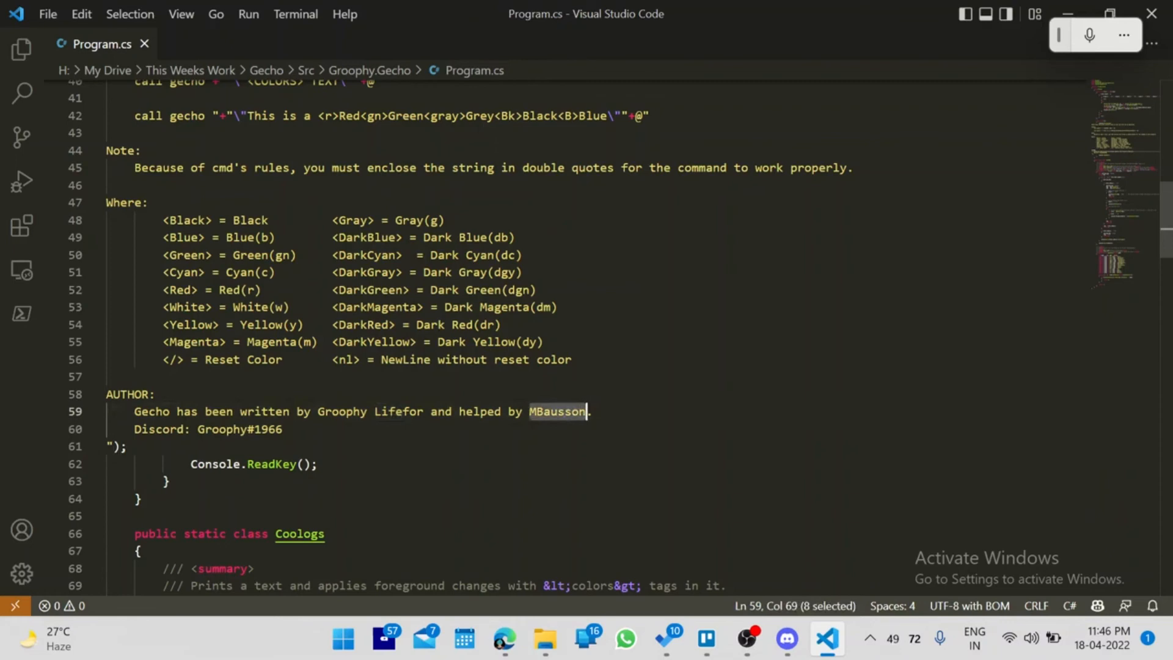
pyautogui.scroll(-3)
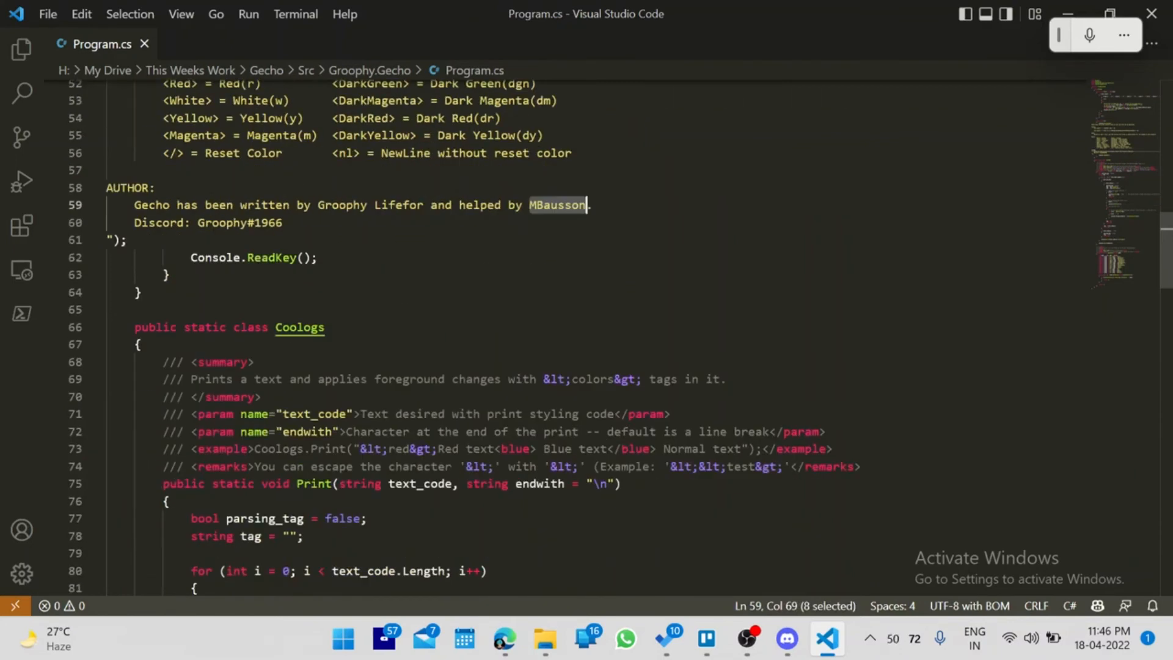
# Scroll through the Coologs.Print method in Program.cs, then close VS Code.
pyautogui.scroll(-3)
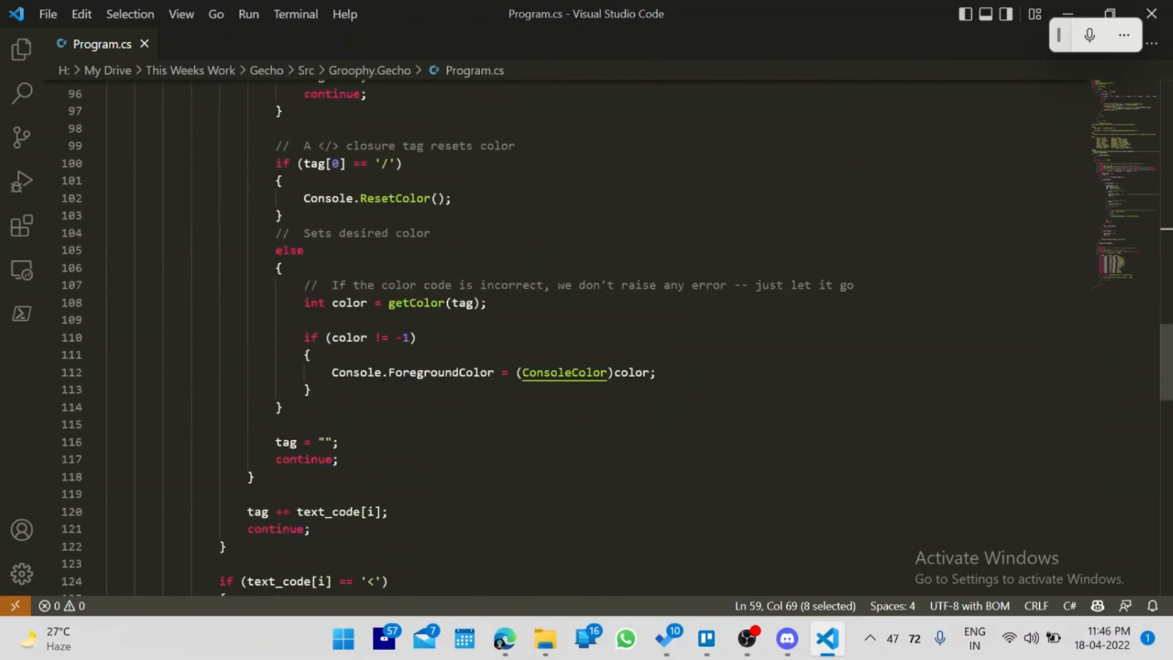
pyautogui.scroll(-3)
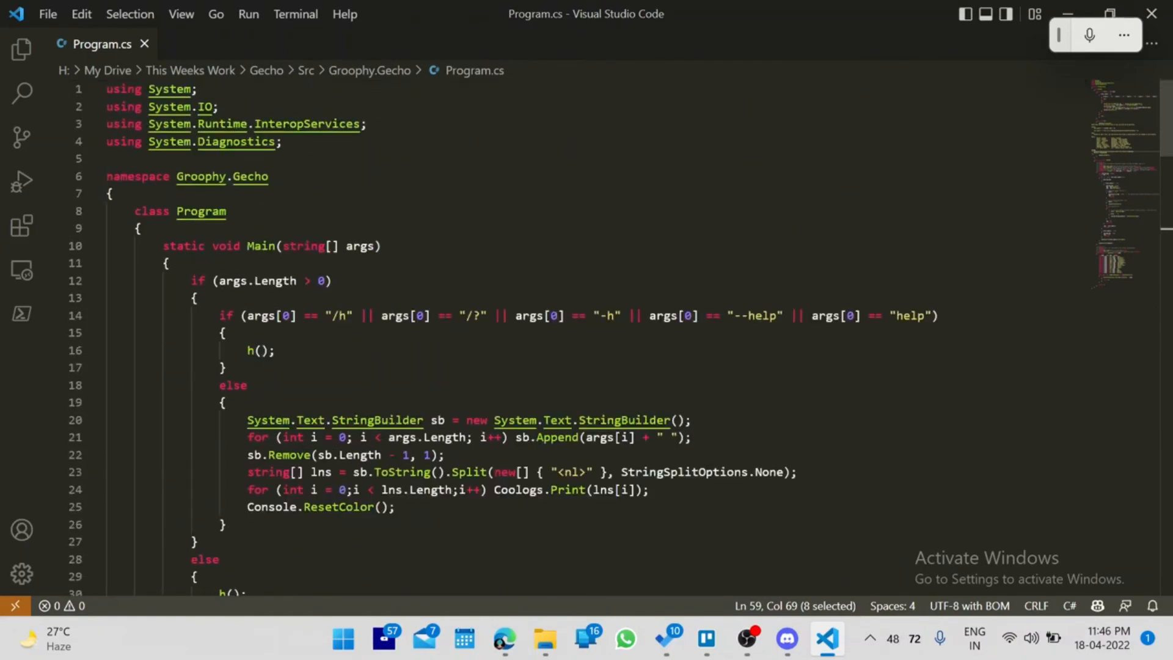
pyautogui.scroll(-3)
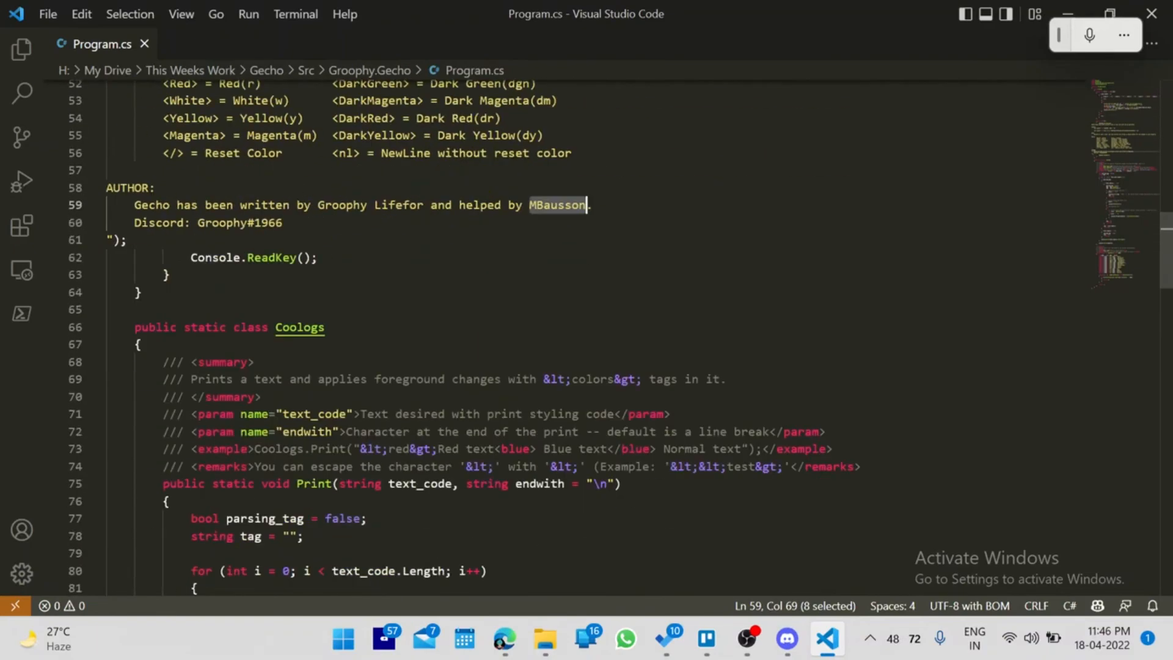
pyautogui.scroll(-3)
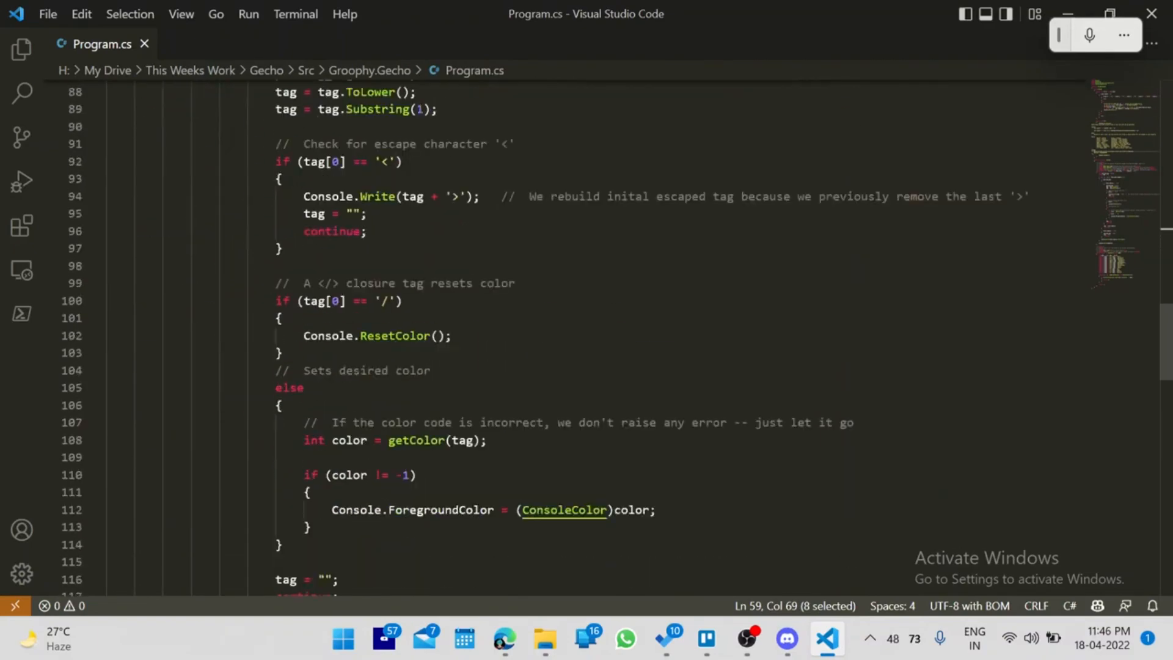
pyautogui.scroll(-3)
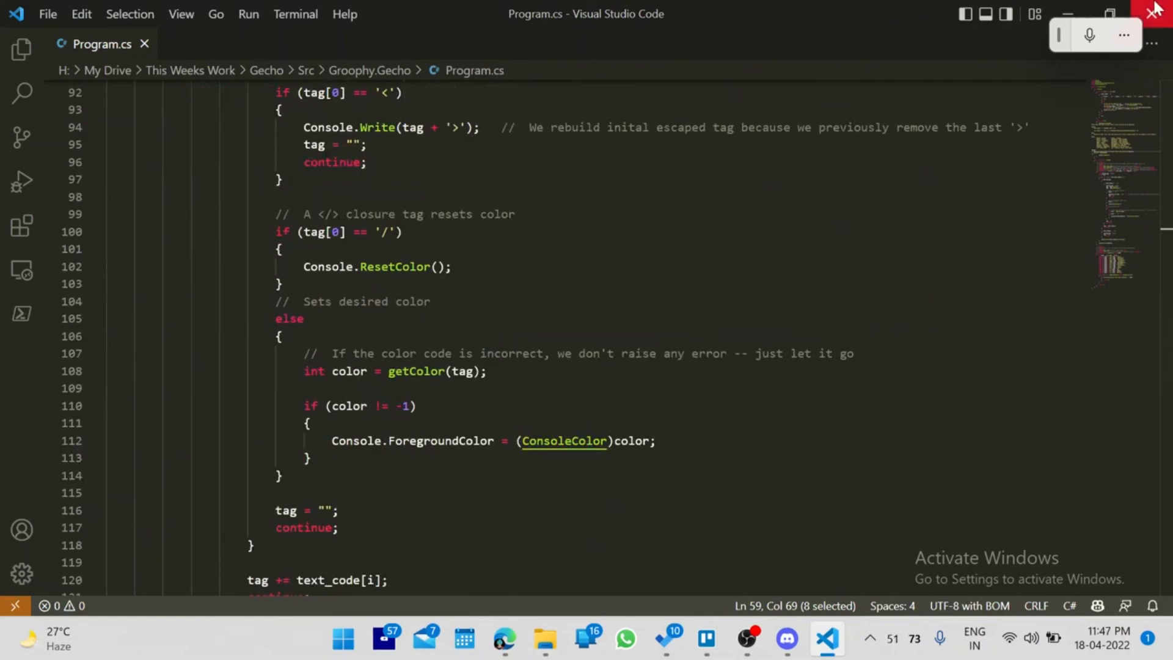
pyautogui.click(565, 637)
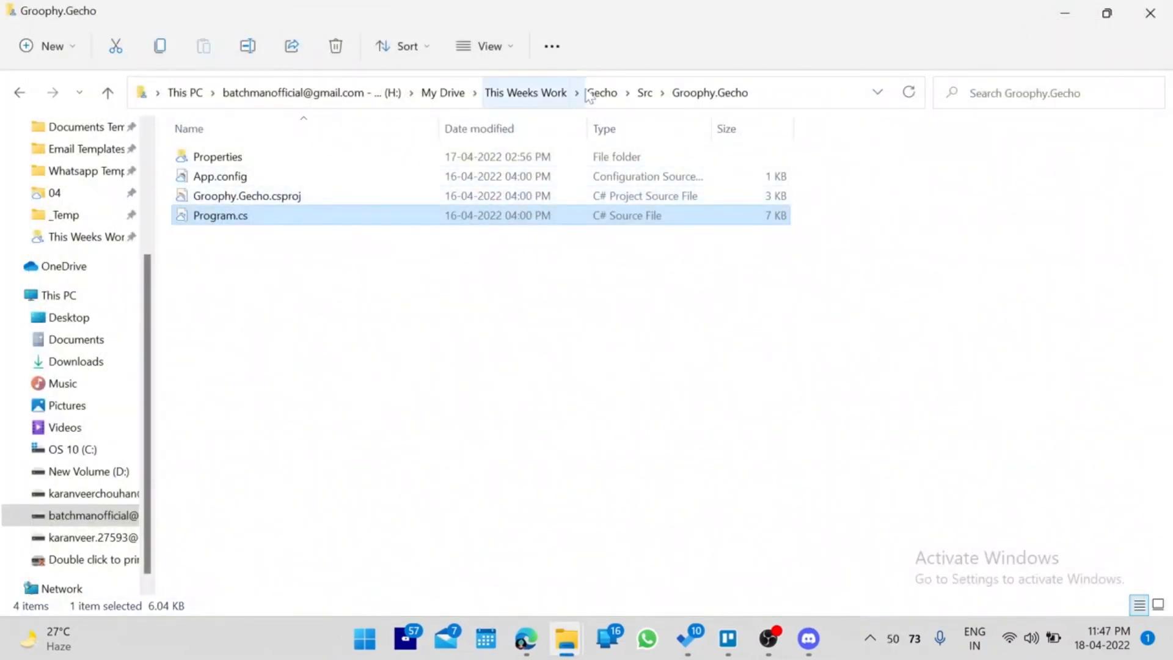
pyautogui.moveTo(1061, 8)
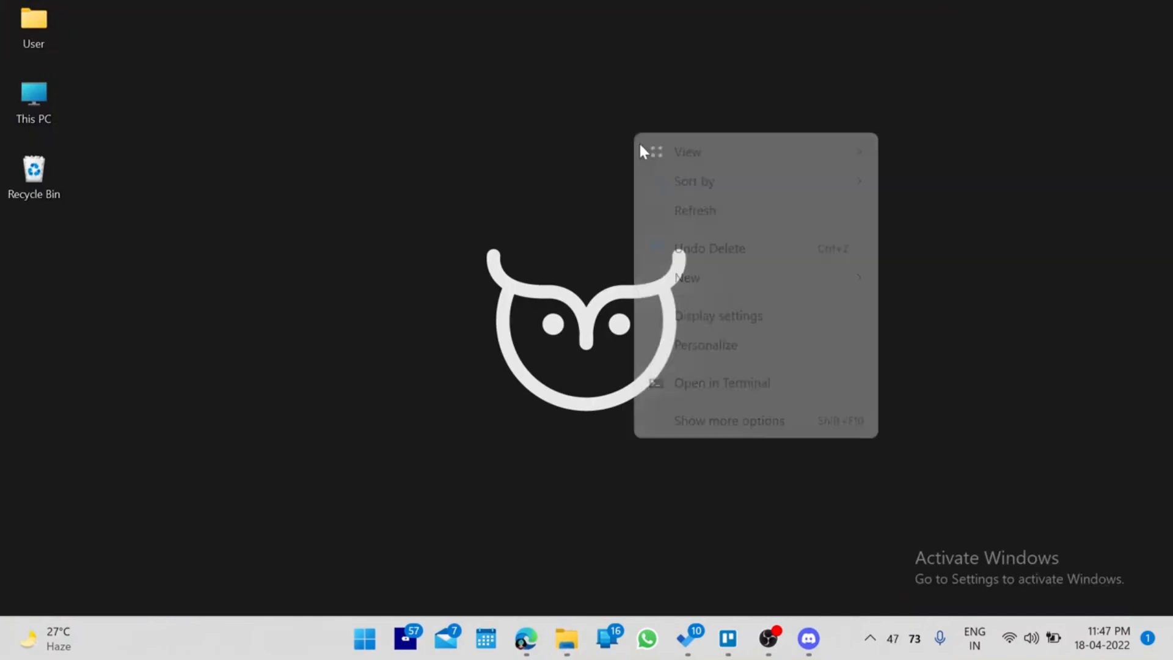
# Dismiss the desktop right-click menu by clicking empty desktop space.
pyautogui.click(679, 214)
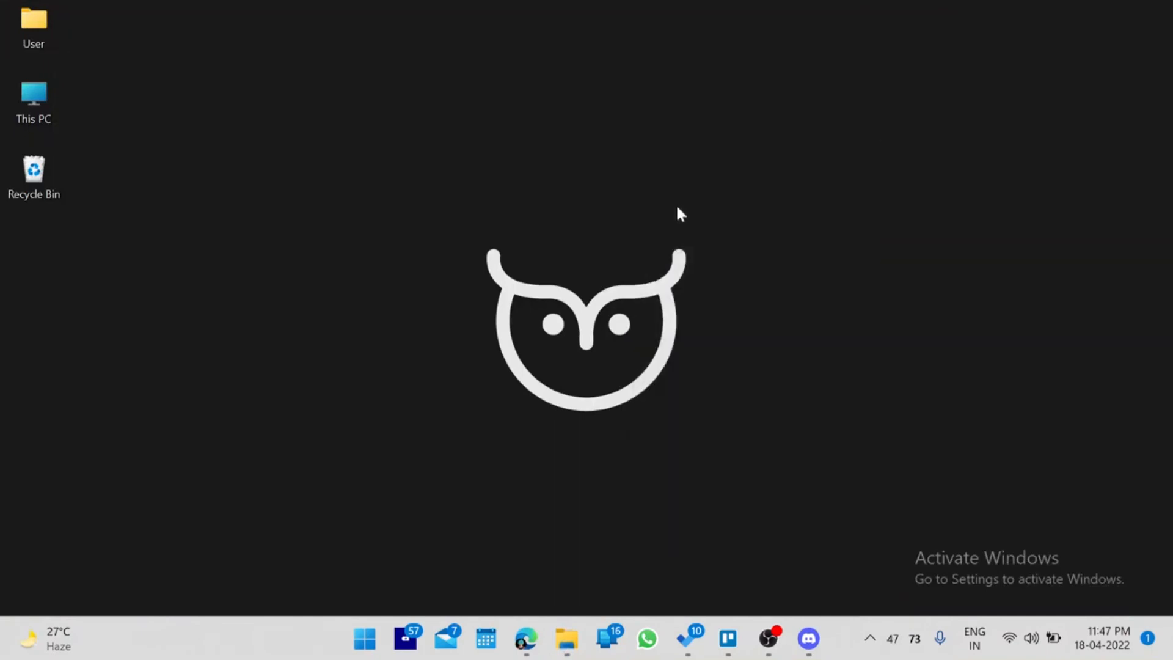